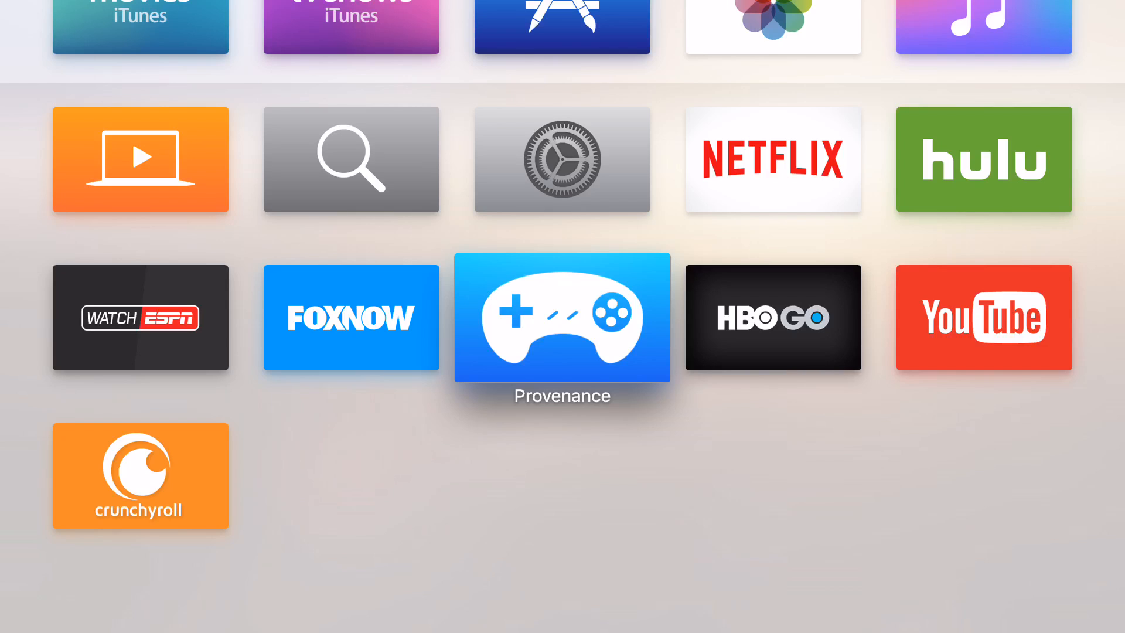
# Step: Scroll the 'What You Need to Enroll' page and start enrollment to reach Apple ID sign-in
pyautogui.click(562, 316)
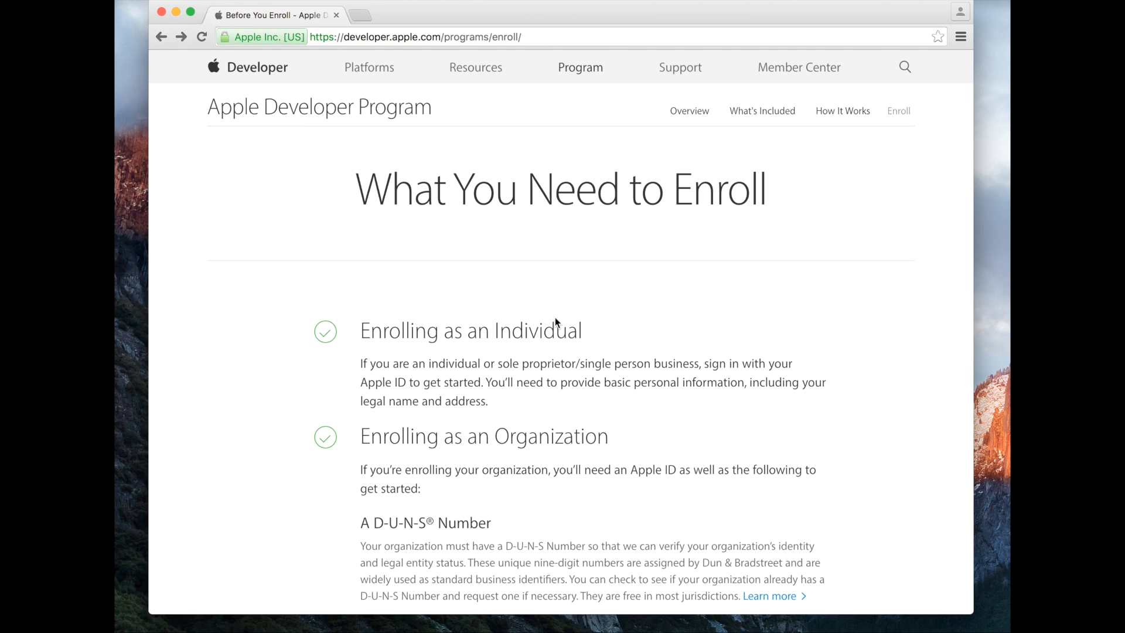
pyautogui.moveTo(486, 239)
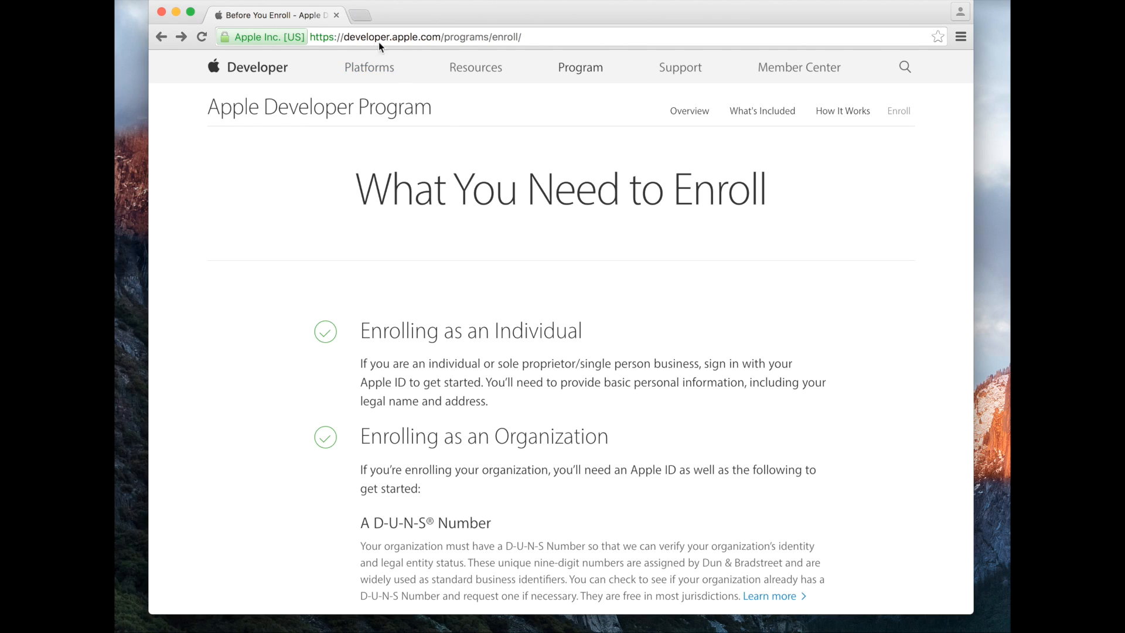
pyautogui.moveTo(433, 52)
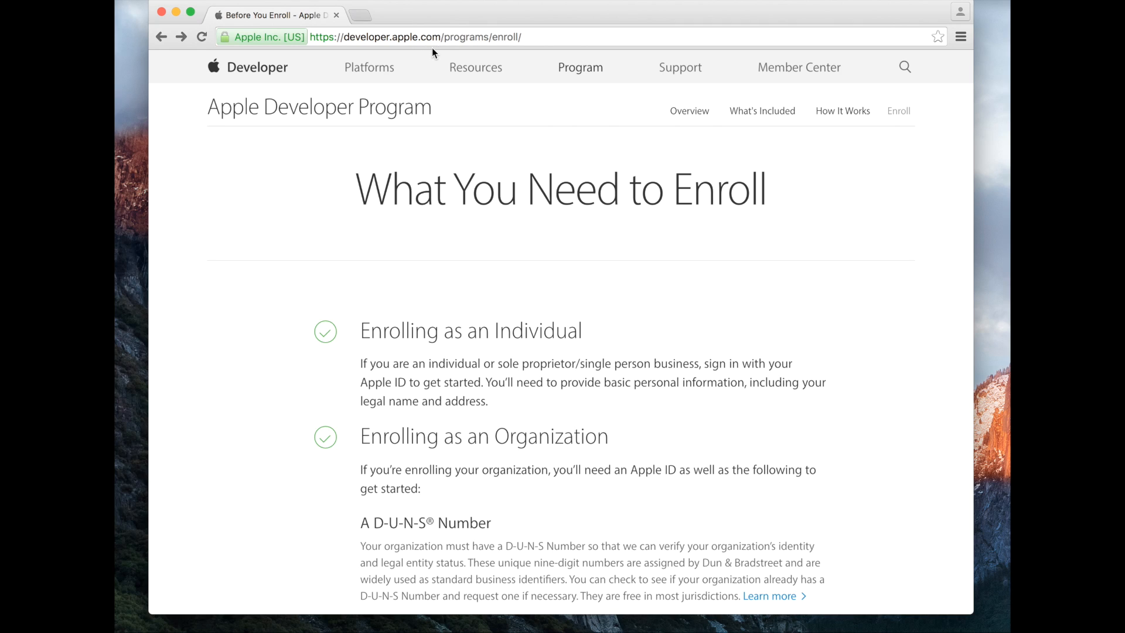
pyautogui.moveTo(515, 48)
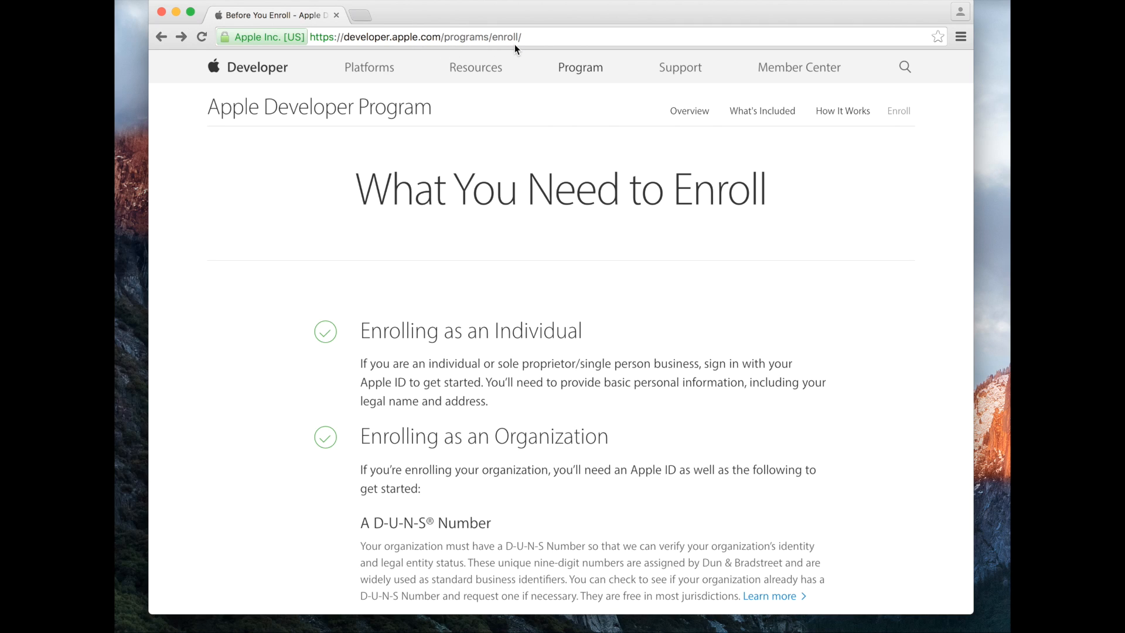
pyautogui.scroll(-3)
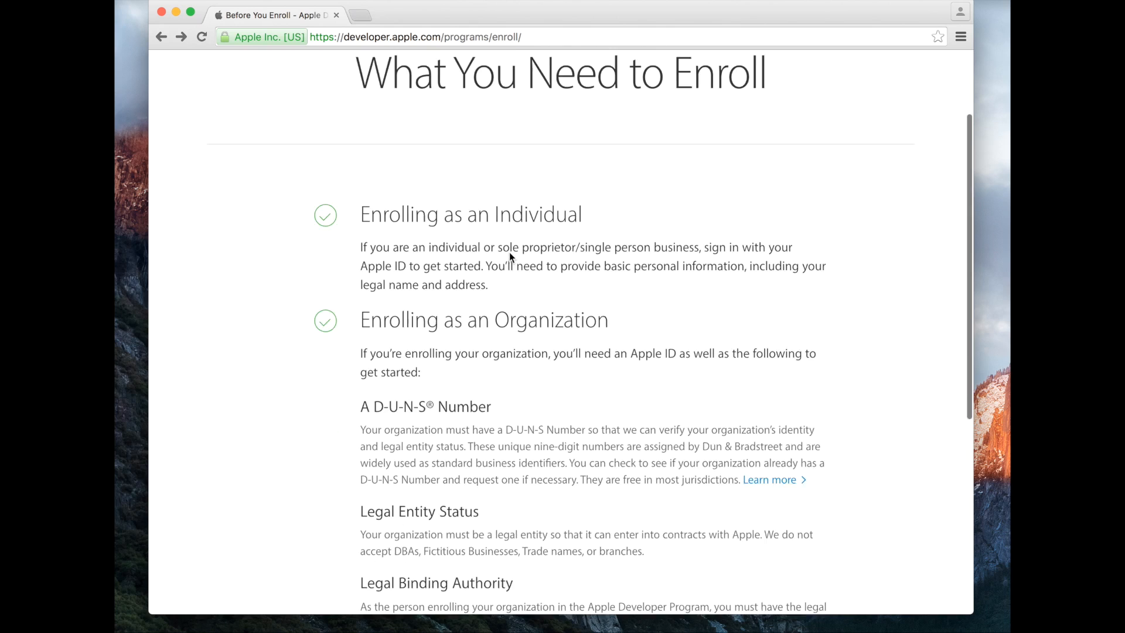
pyautogui.scroll(-3)
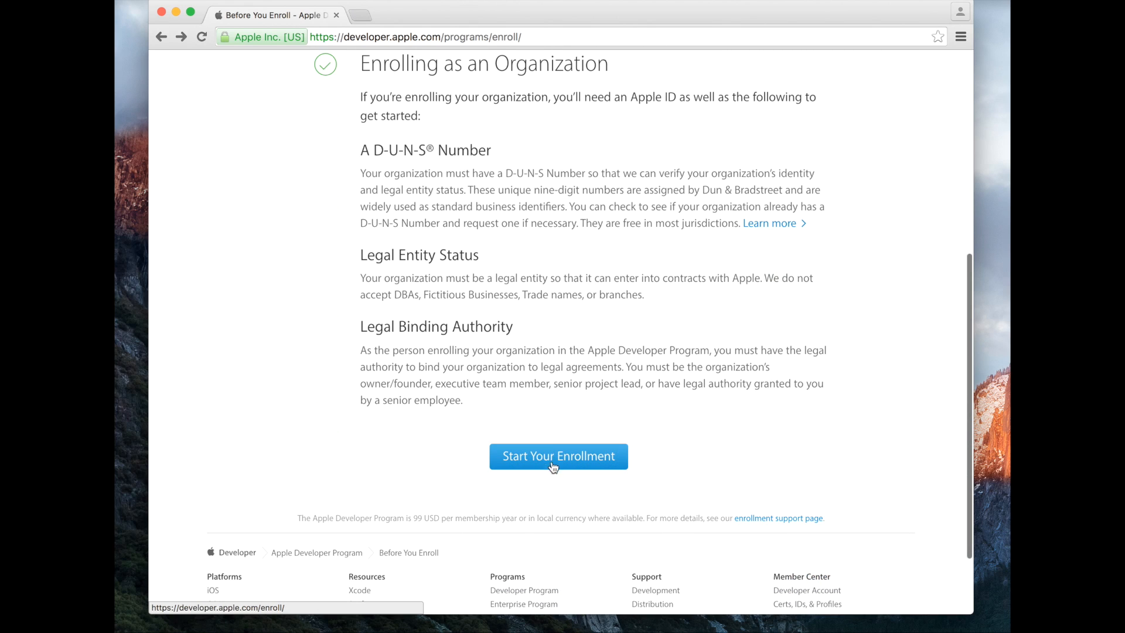
pyautogui.click(558, 456)
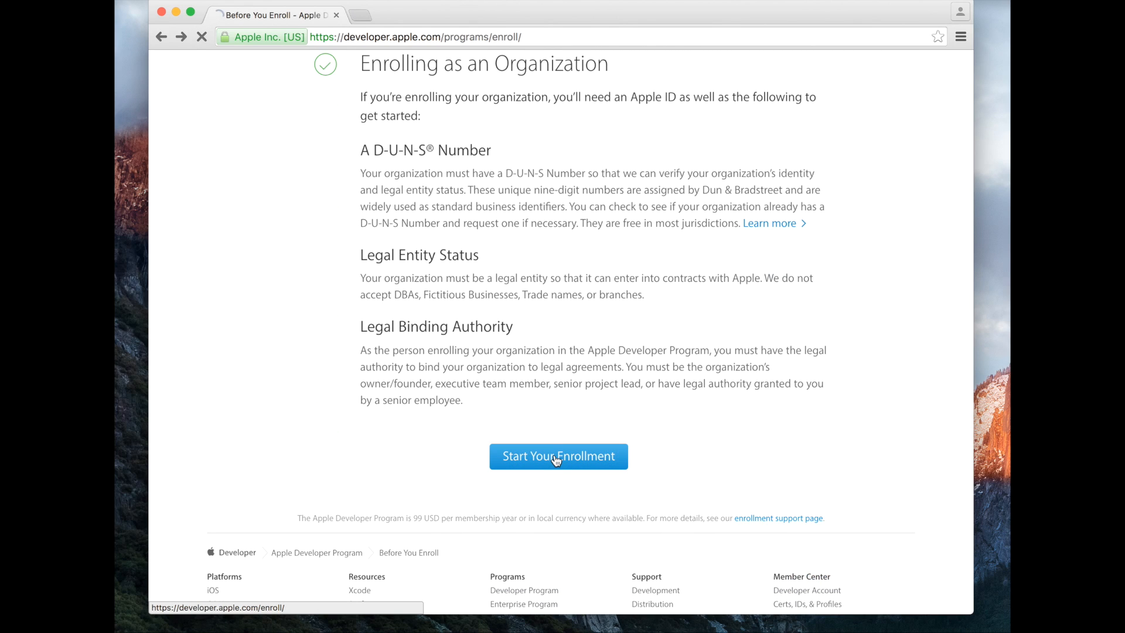
pyautogui.click(558, 457)
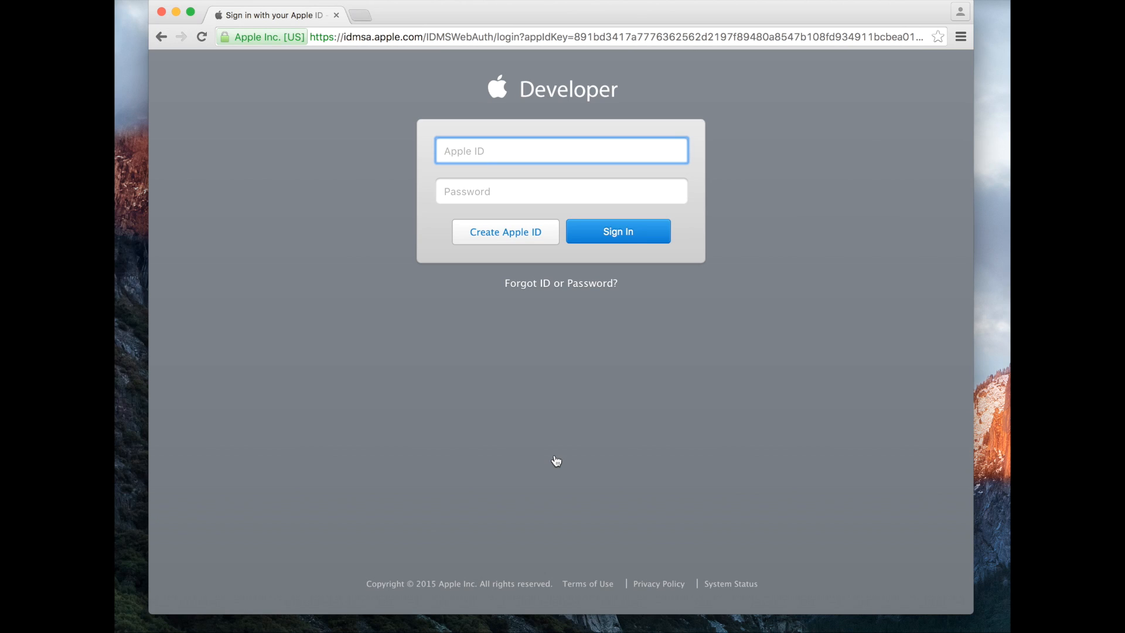
pyautogui.moveTo(479, 265)
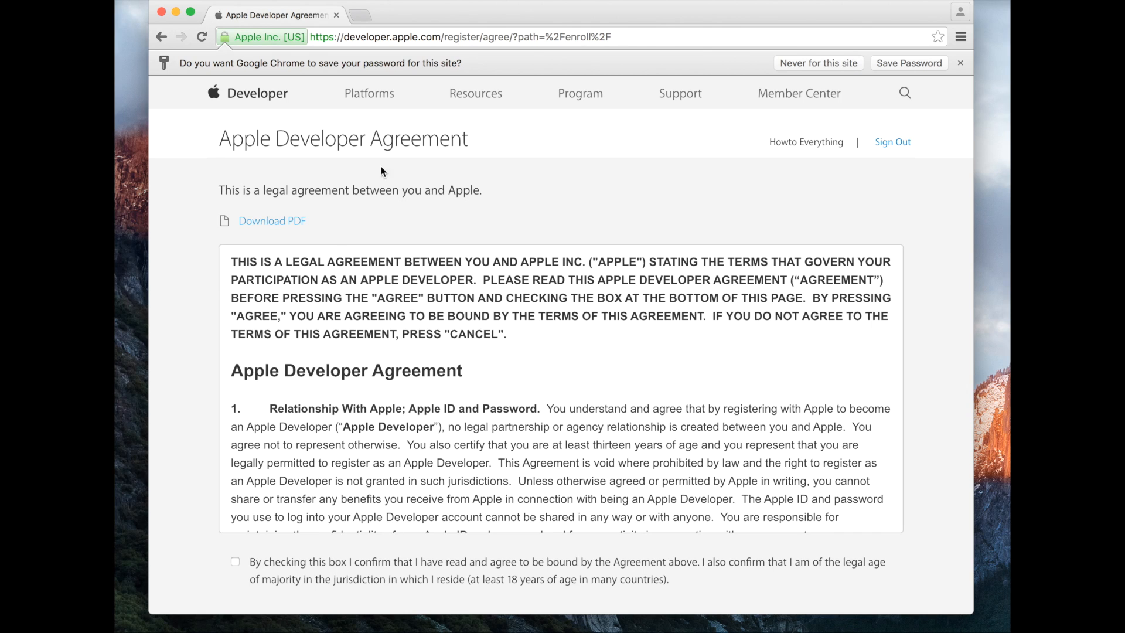
pyautogui.moveTo(371, 178)
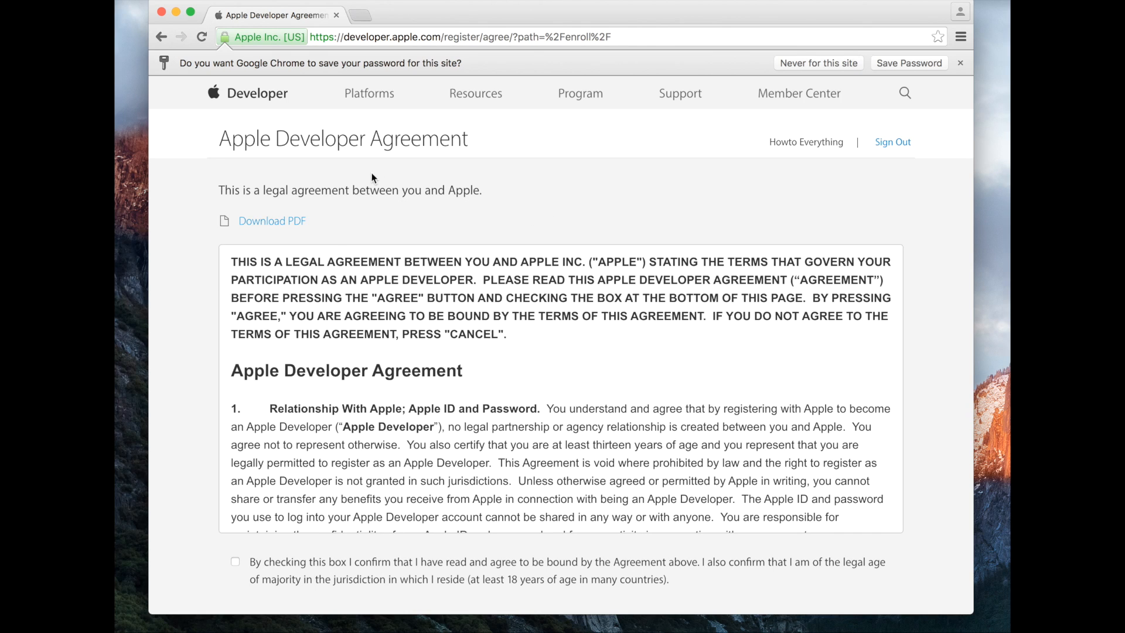
pyautogui.moveTo(491, 207)
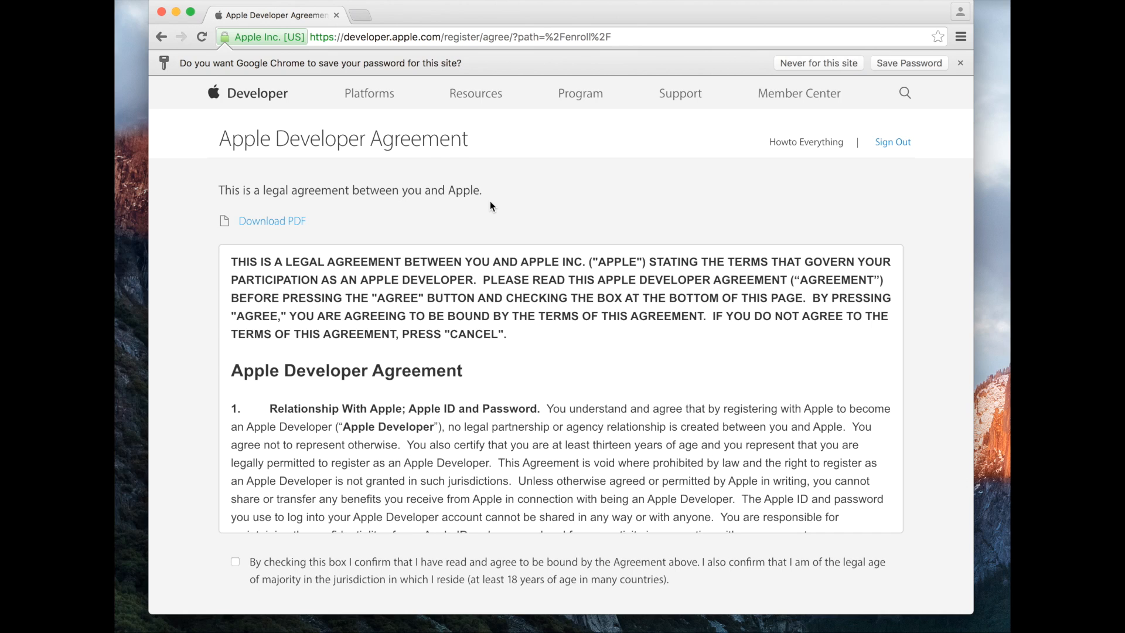
# Step: Tick the Apple Developer Agreement checkbox and submit the accepted agreement
pyautogui.click(235, 518)
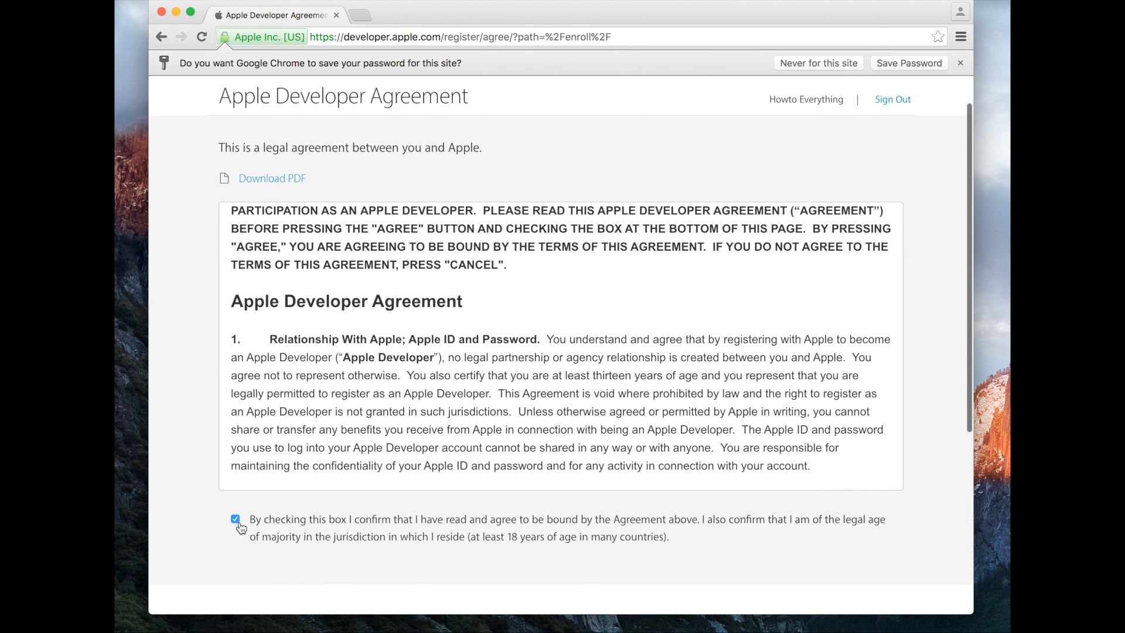
pyautogui.scroll(-3)
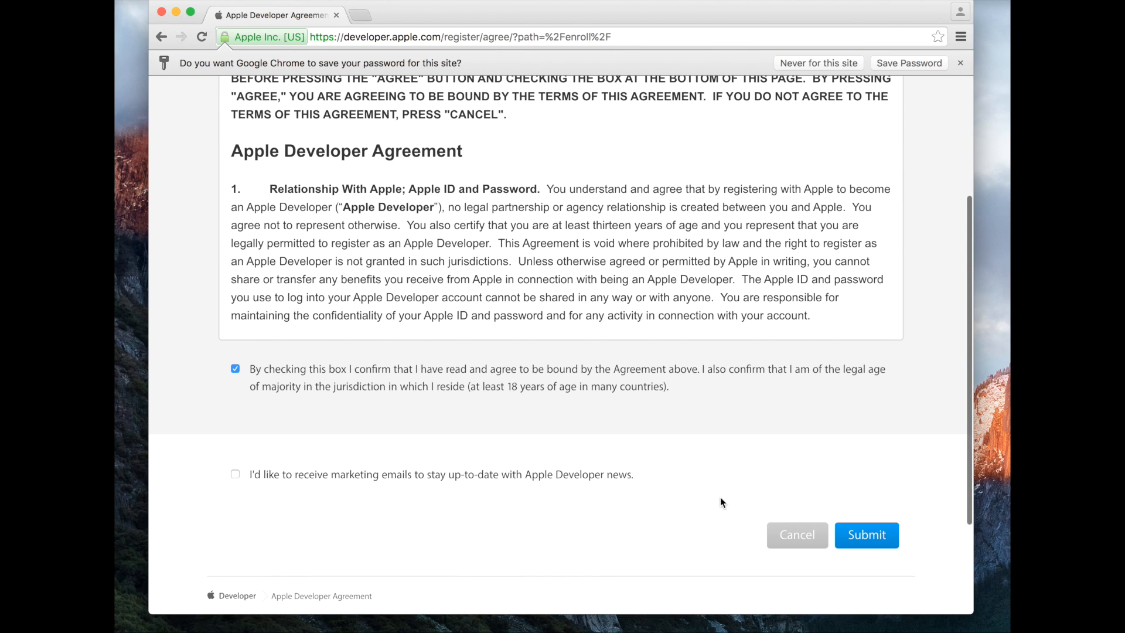
pyautogui.click(866, 535)
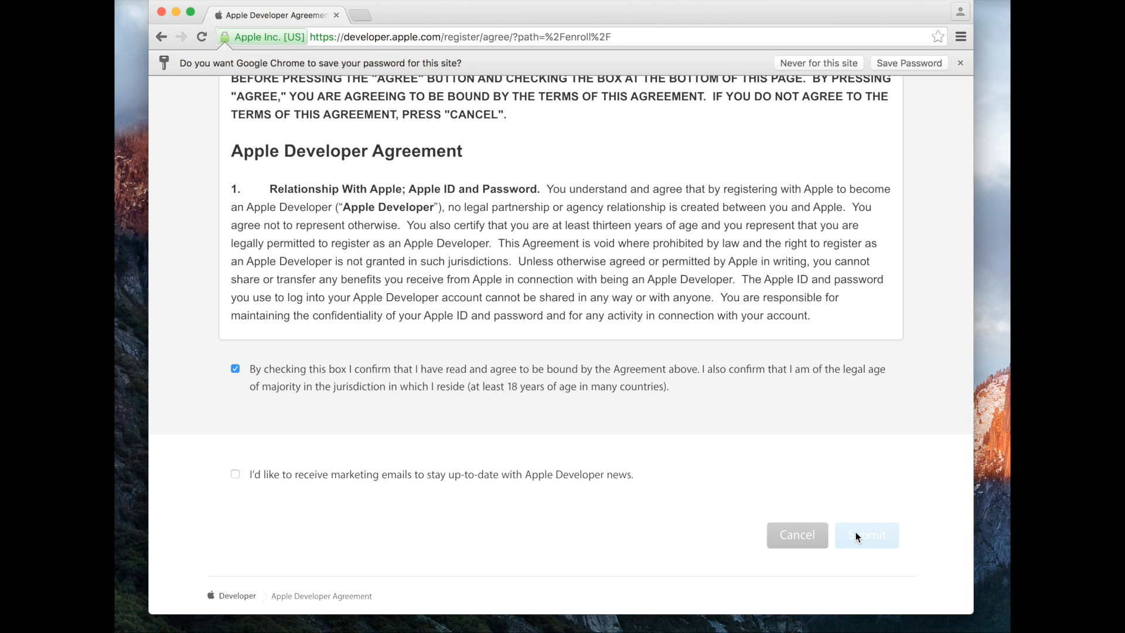
pyautogui.click(866, 534)
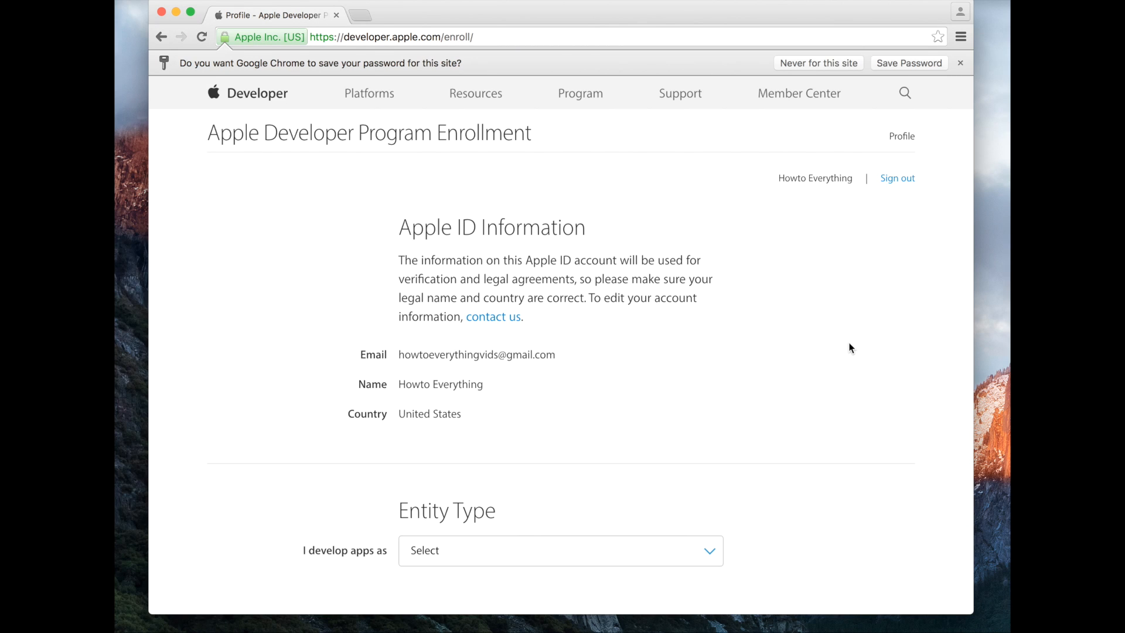
# Step: Choose Individual / Sole Proprietor as the entity type and continue
pyautogui.scroll(-3)
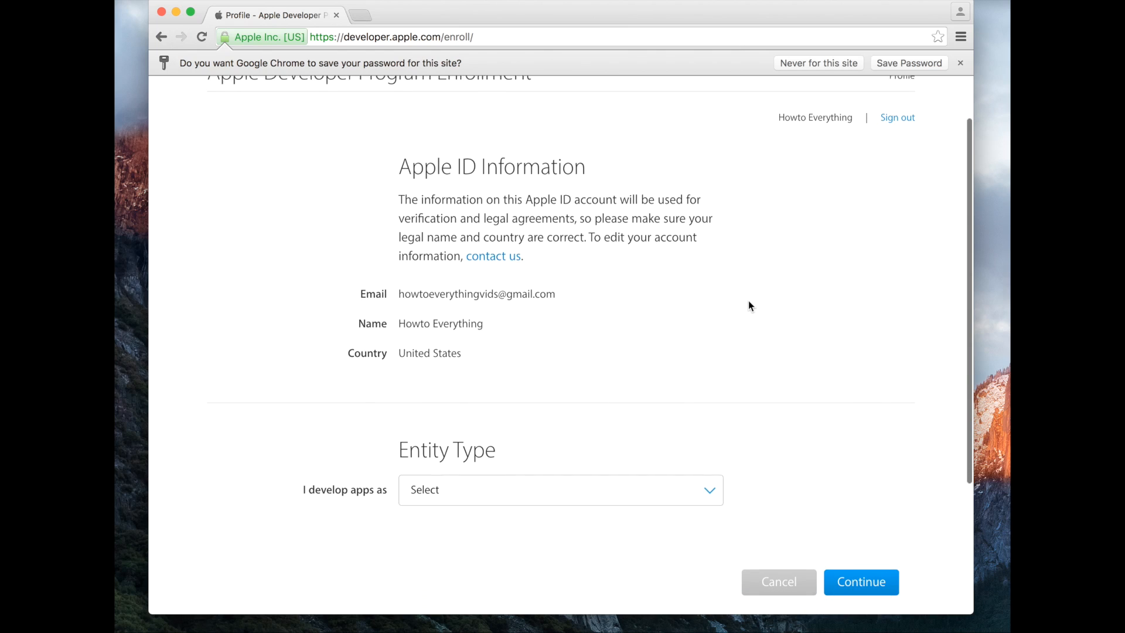
pyautogui.scroll(-3)
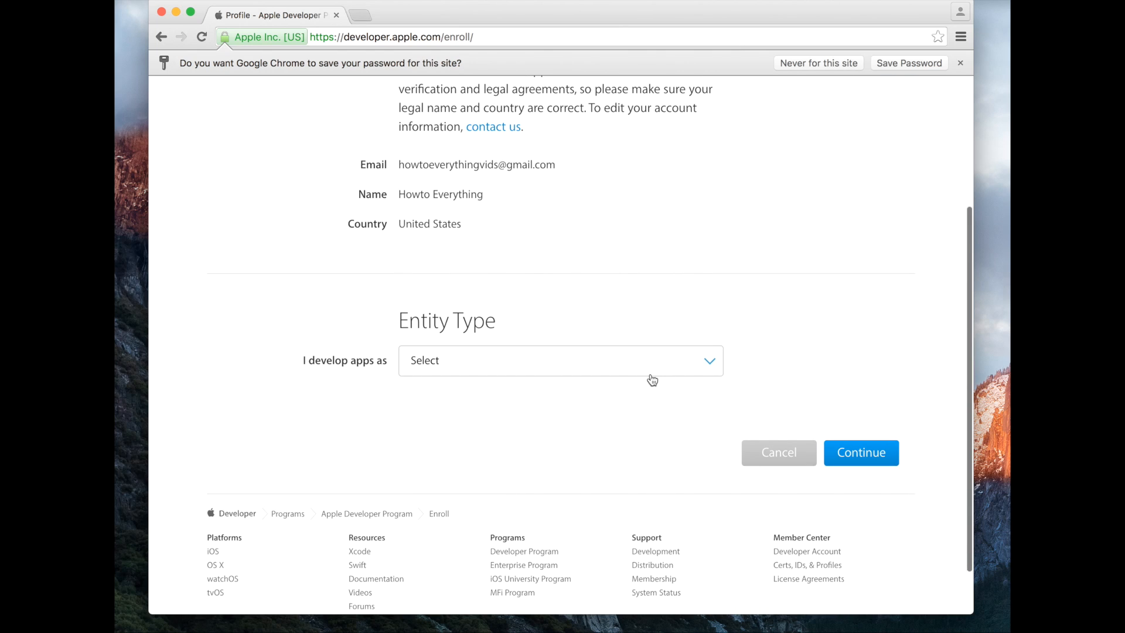
pyautogui.click(560, 361)
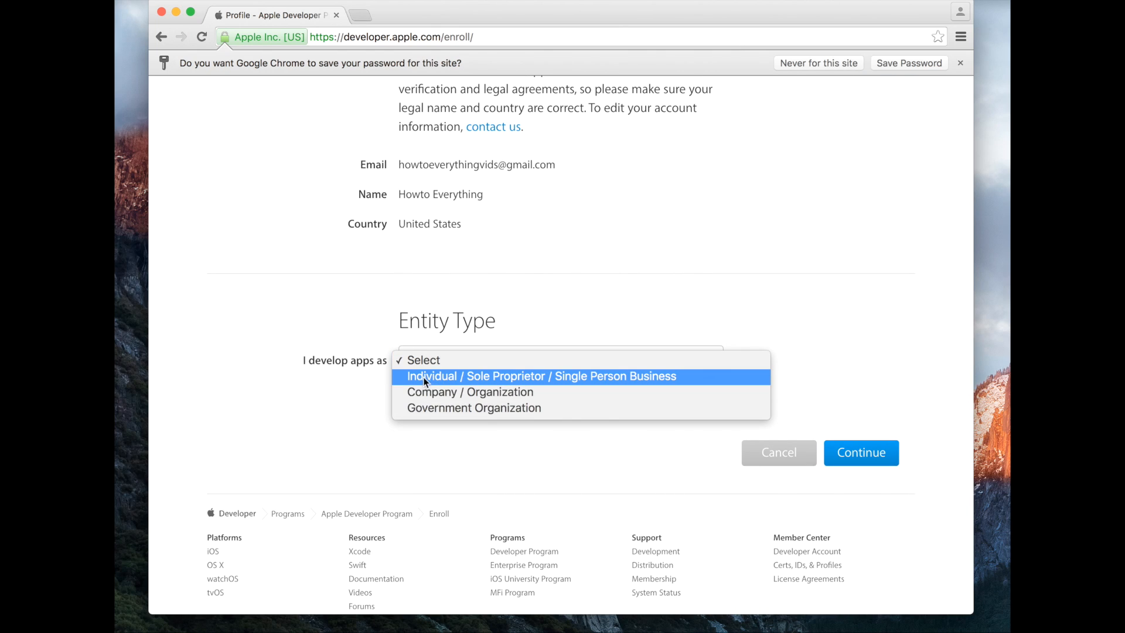
pyautogui.click(541, 376)
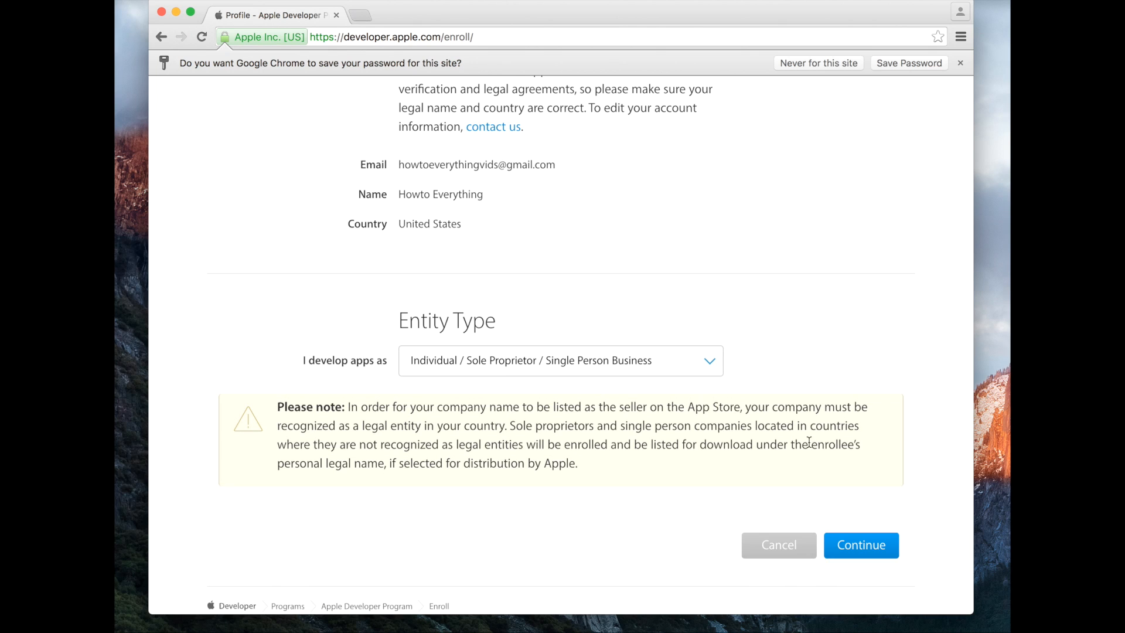
pyautogui.click(860, 546)
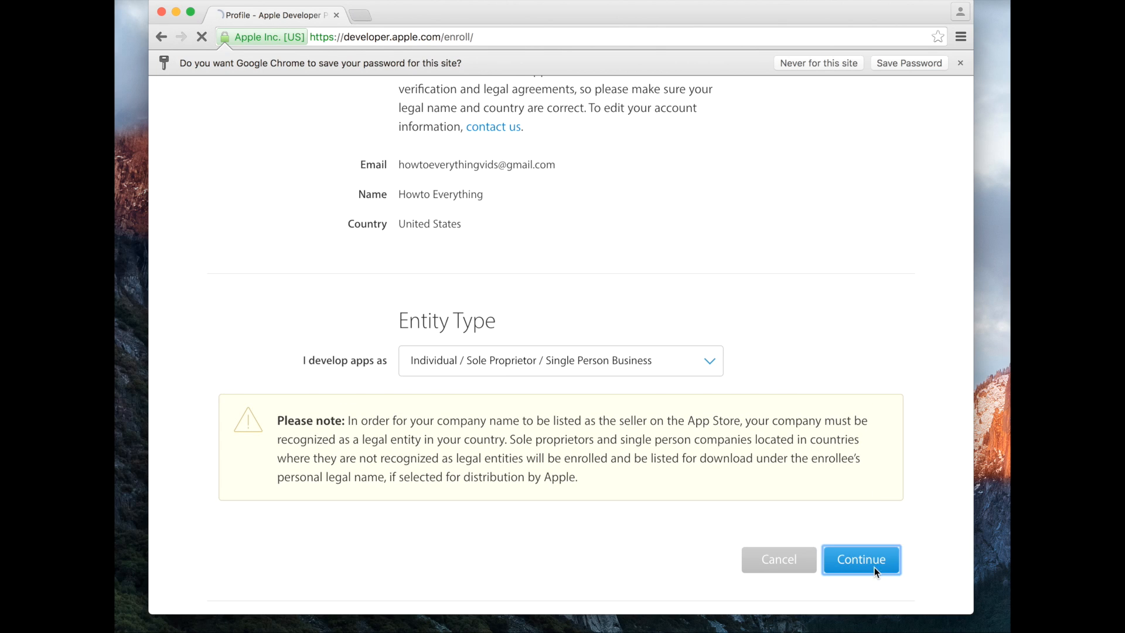
pyautogui.click(860, 559)
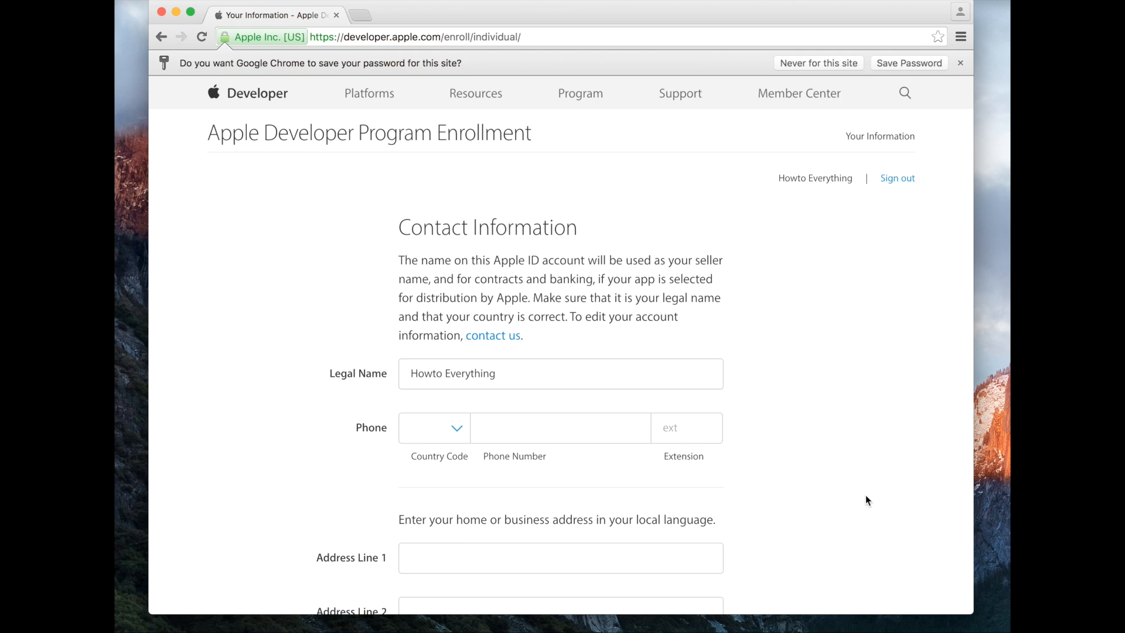
# Step: Accept the Apple Developer Program License Agreement and continue to the review summary
pyautogui.scroll(-3)
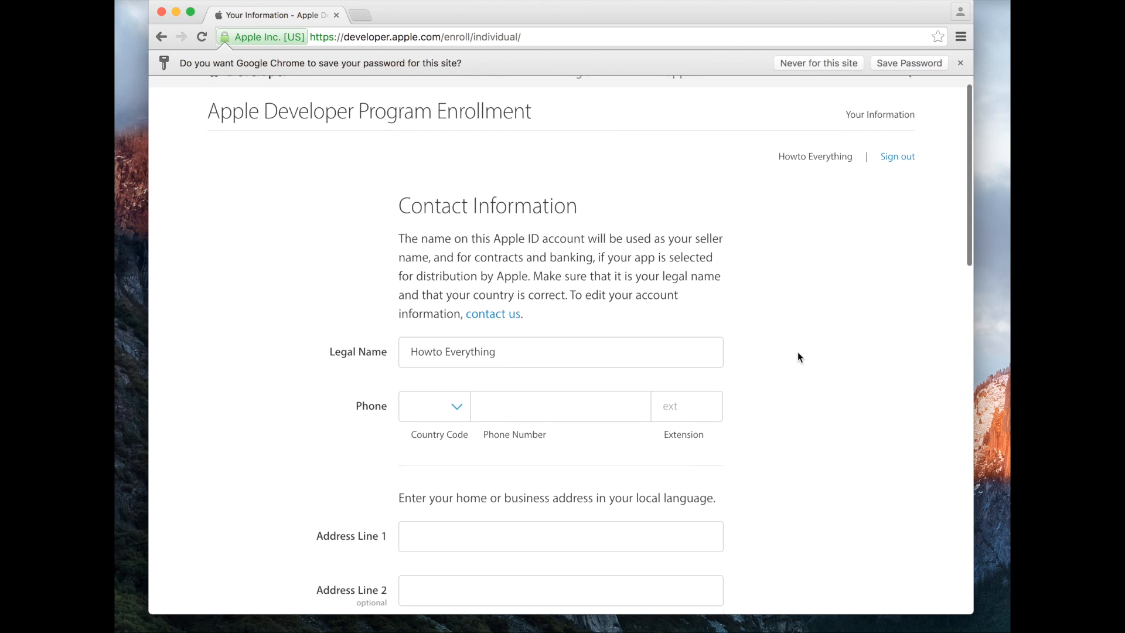
pyautogui.scroll(-3)
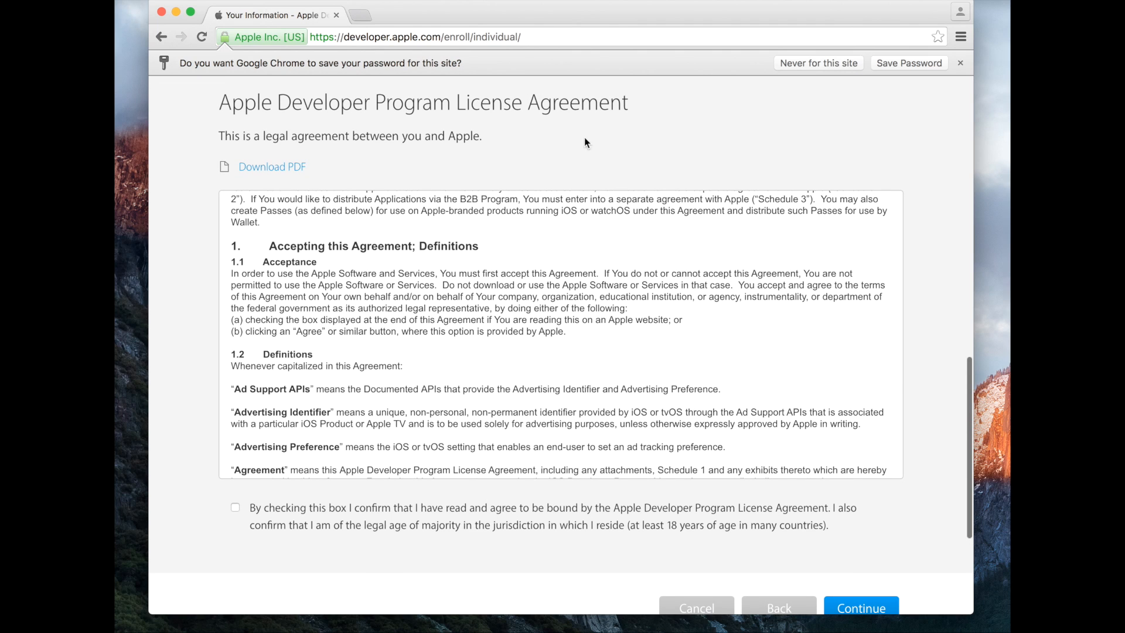
pyautogui.moveTo(170, 427)
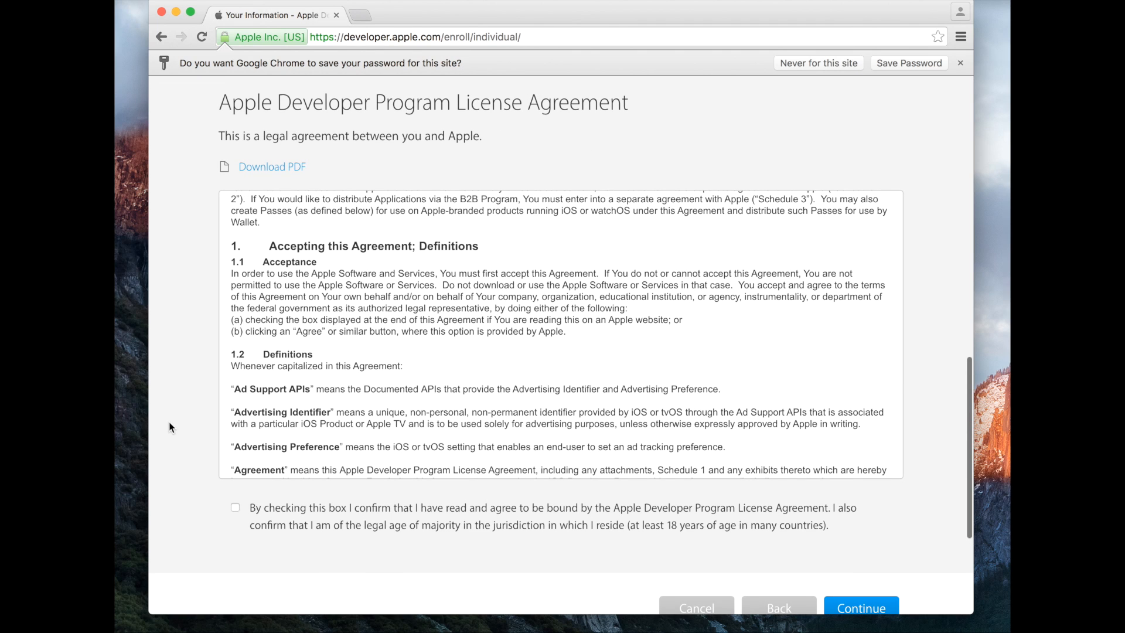
pyautogui.click(235, 508)
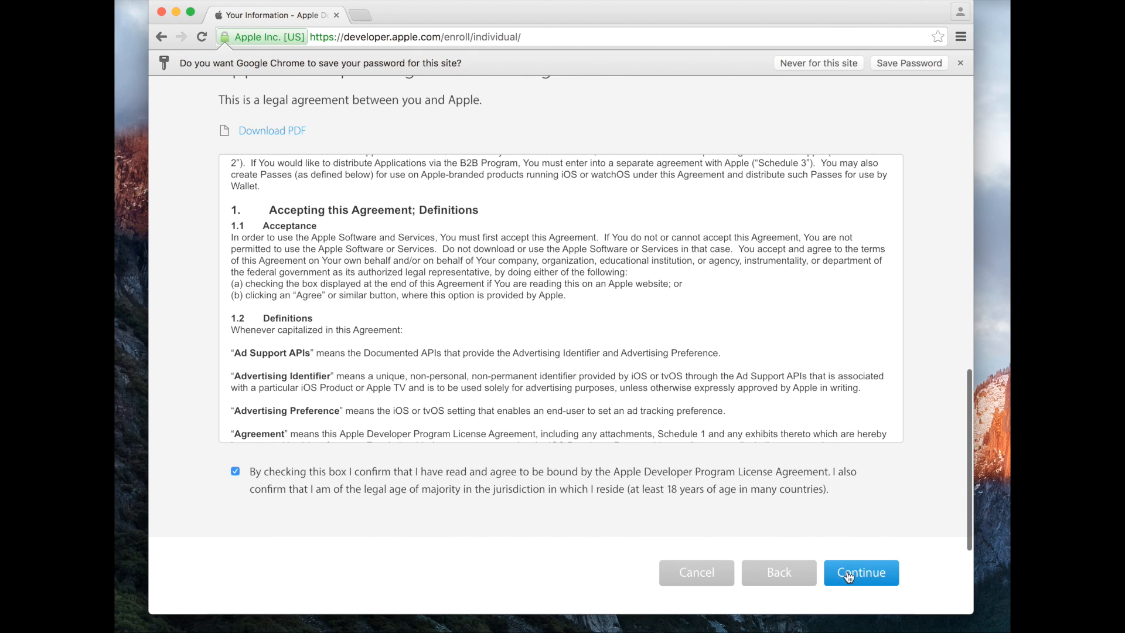
pyautogui.click(861, 572)
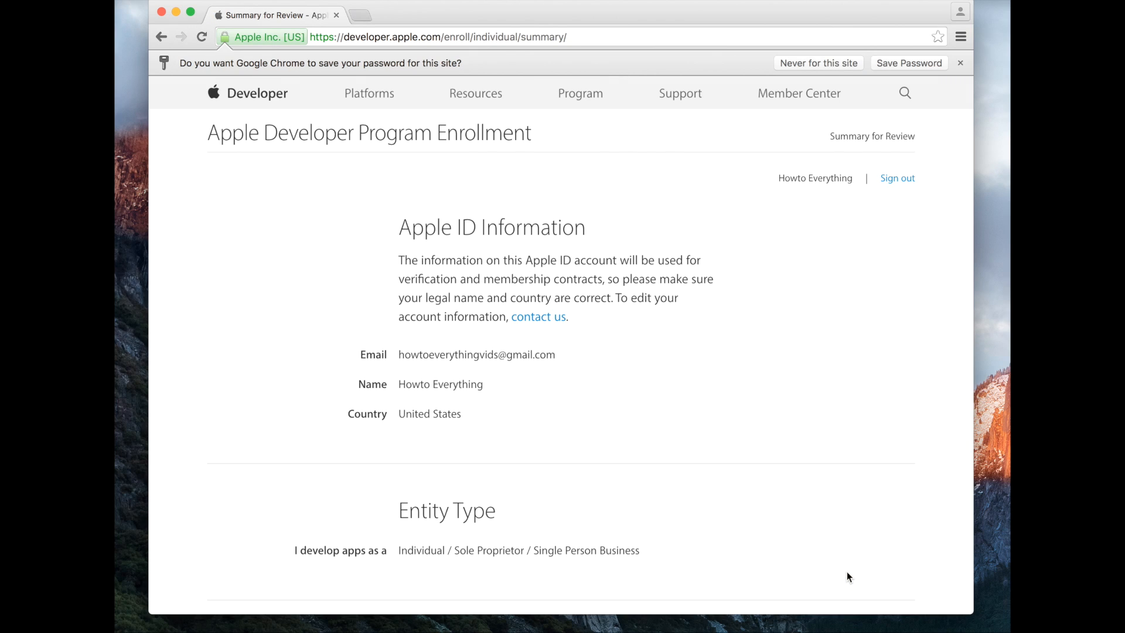
pyautogui.moveTo(563, 295)
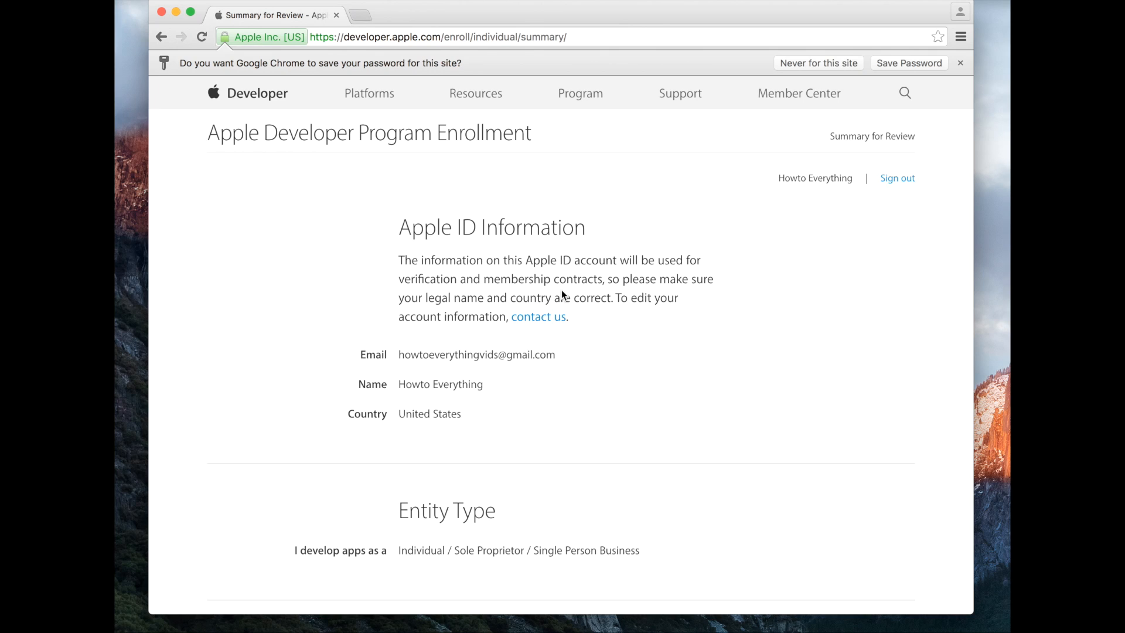
# Step: Scroll down through the enrollment review summary
pyautogui.scroll(-3)
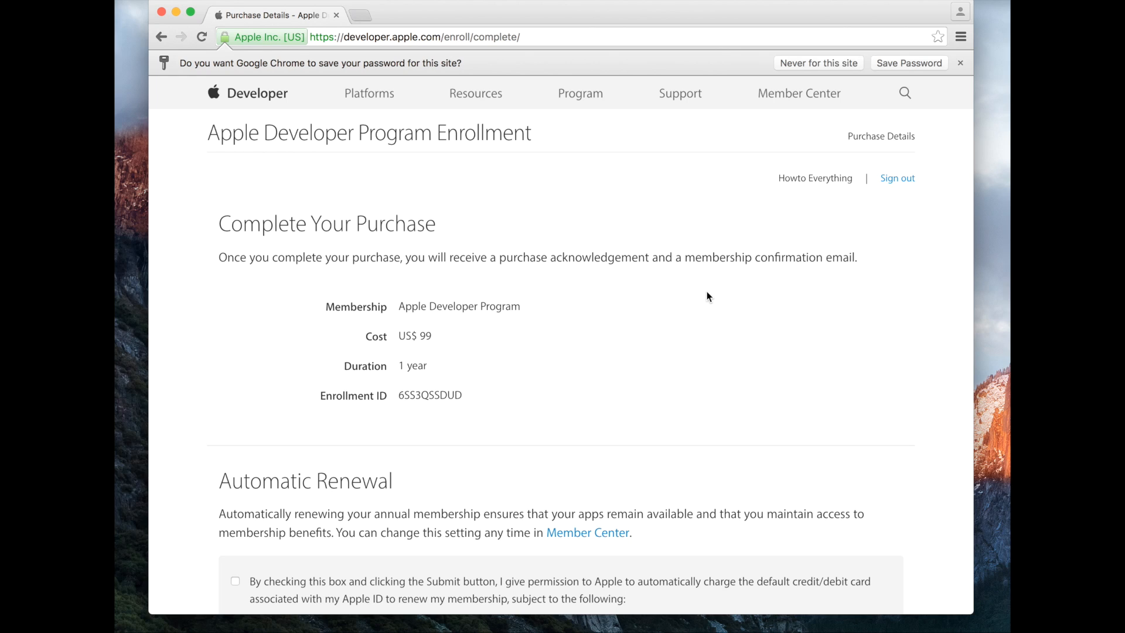
pyautogui.moveTo(508, 331)
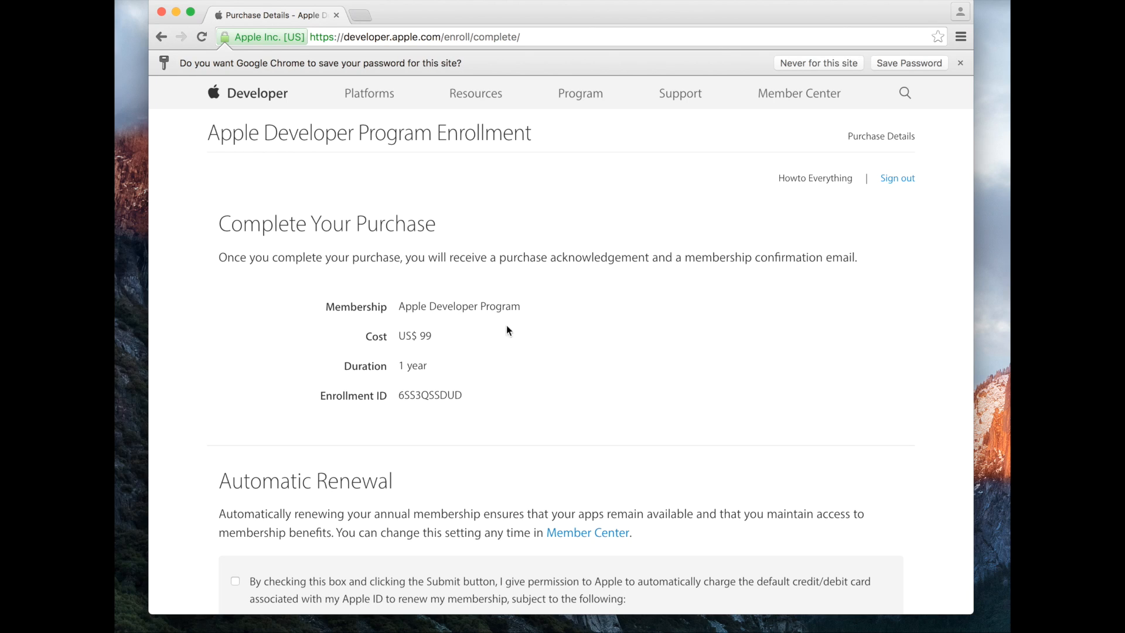
pyautogui.moveTo(407, 336)
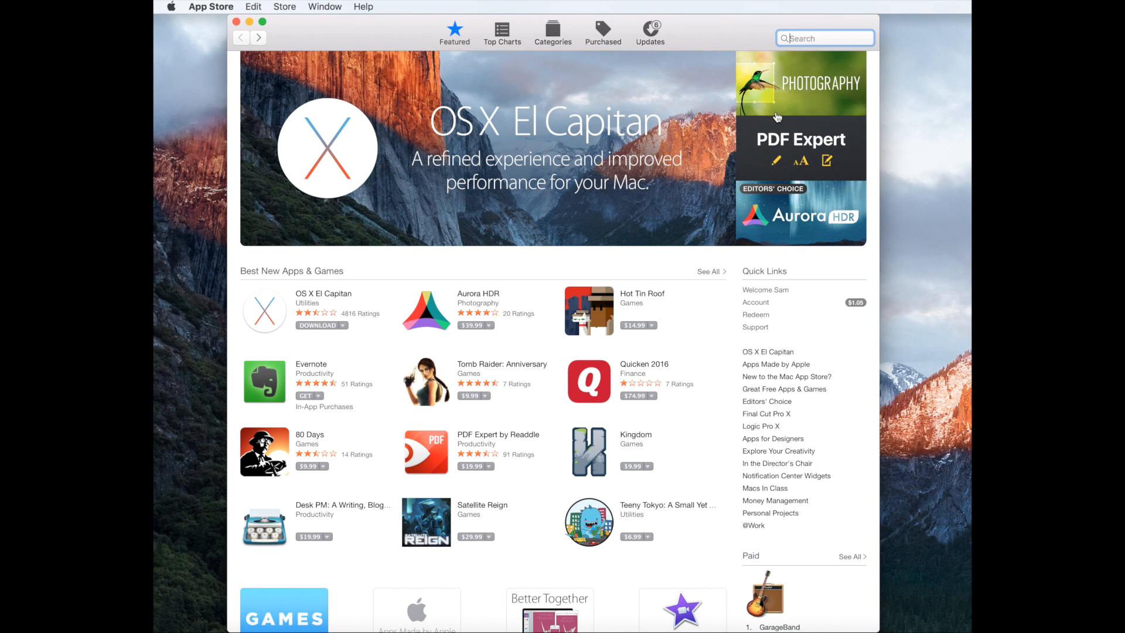
# Step: Search the App Store for 'xcode', open Xcode's store page and launch it
pyautogui.write('x')
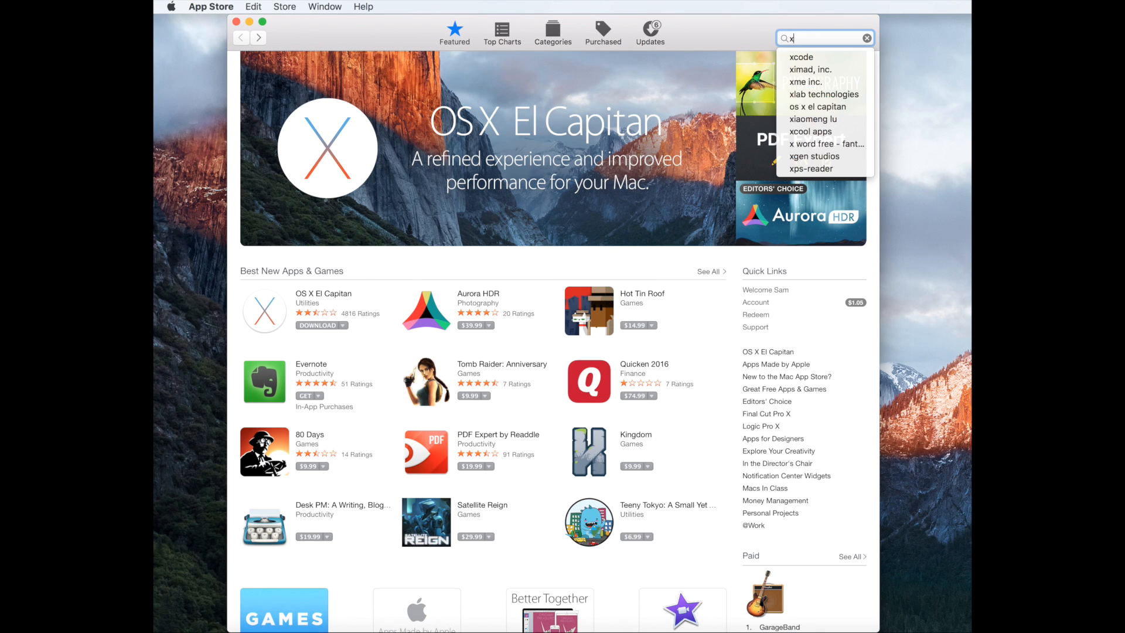
pyautogui.click(802, 57)
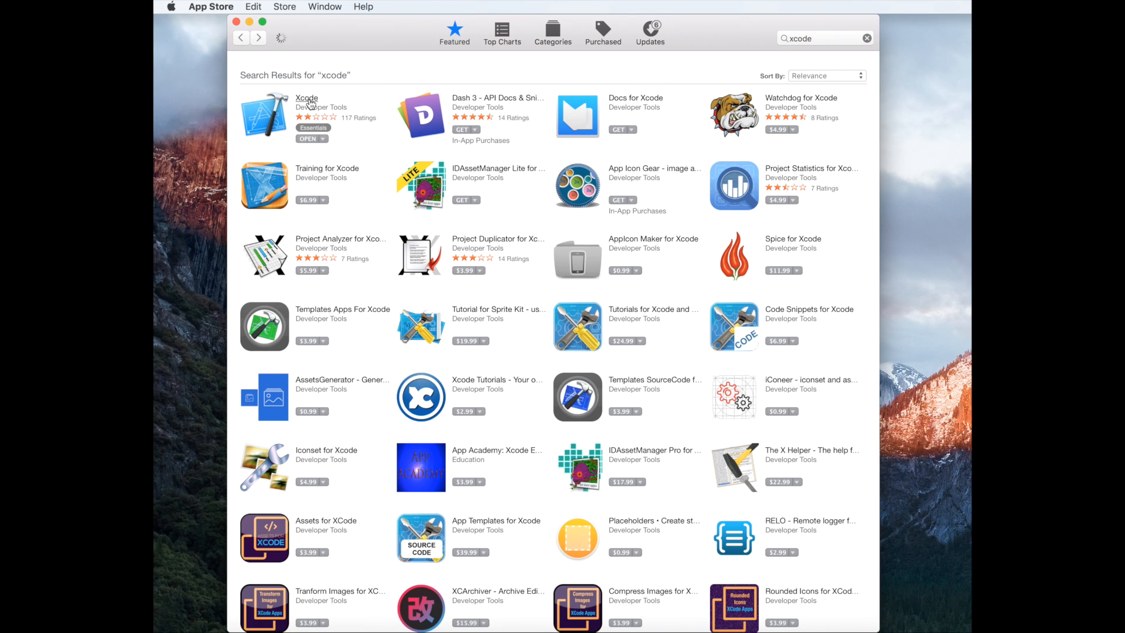
pyautogui.click(306, 98)
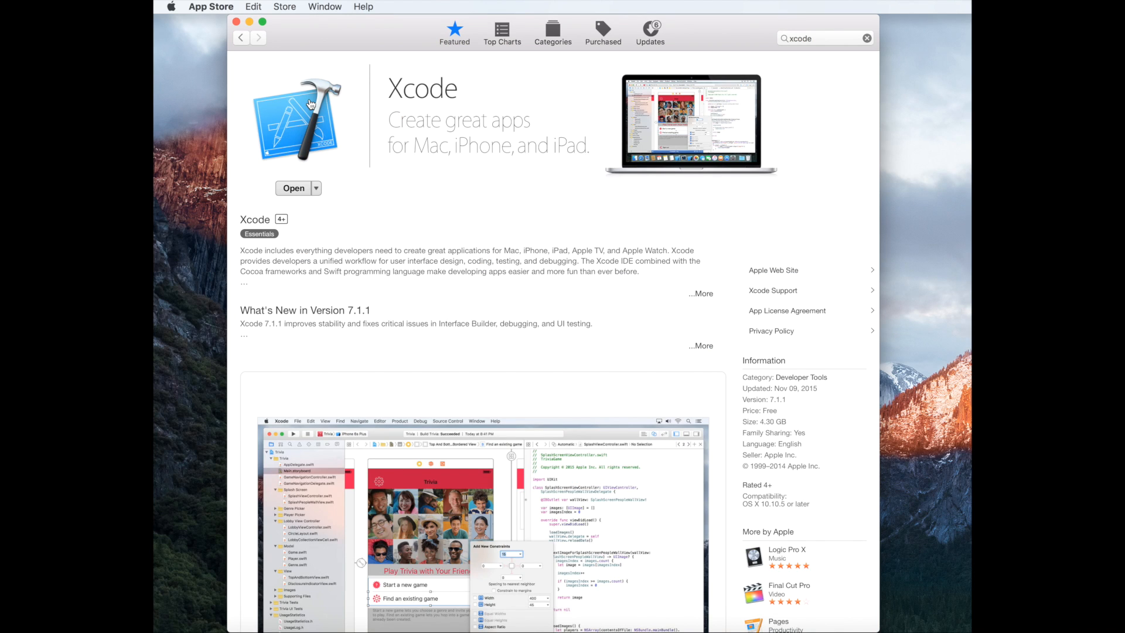
pyautogui.moveTo(424, 144)
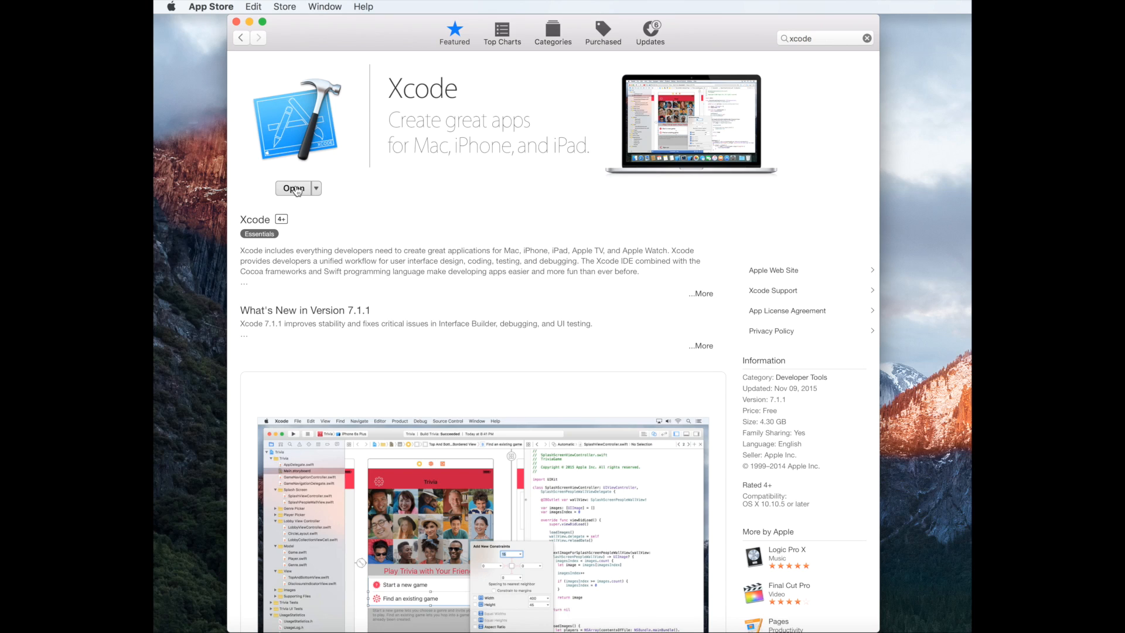
pyautogui.click(293, 188)
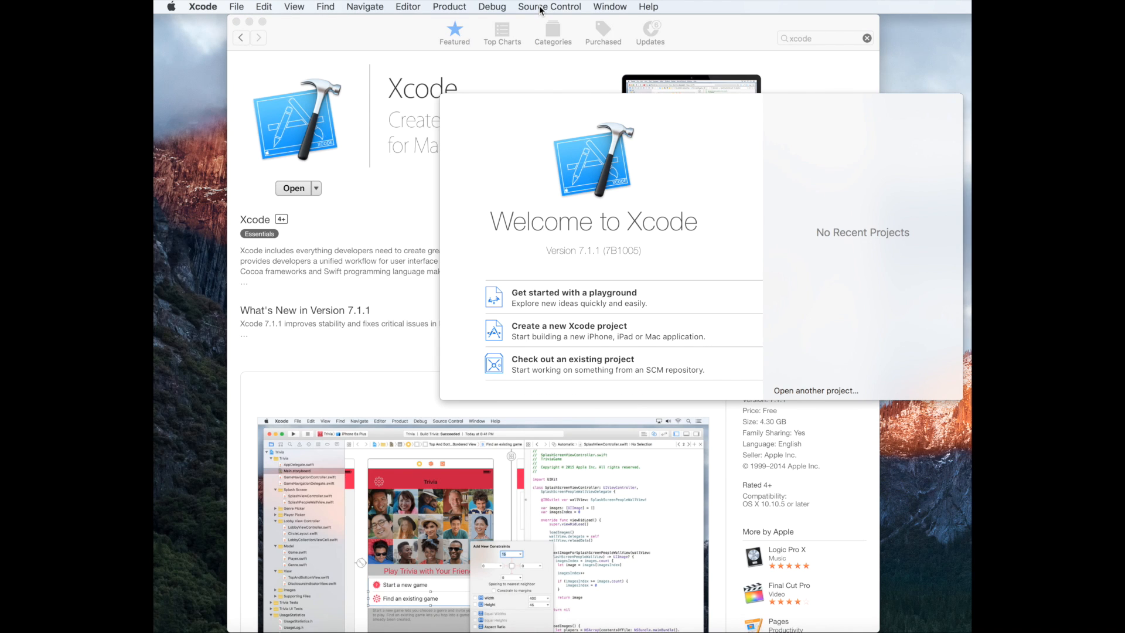
# Step: Start a Source Control checkout of github.com/jasarien/Provenance.git and proceed to branches
pyautogui.click(549, 7)
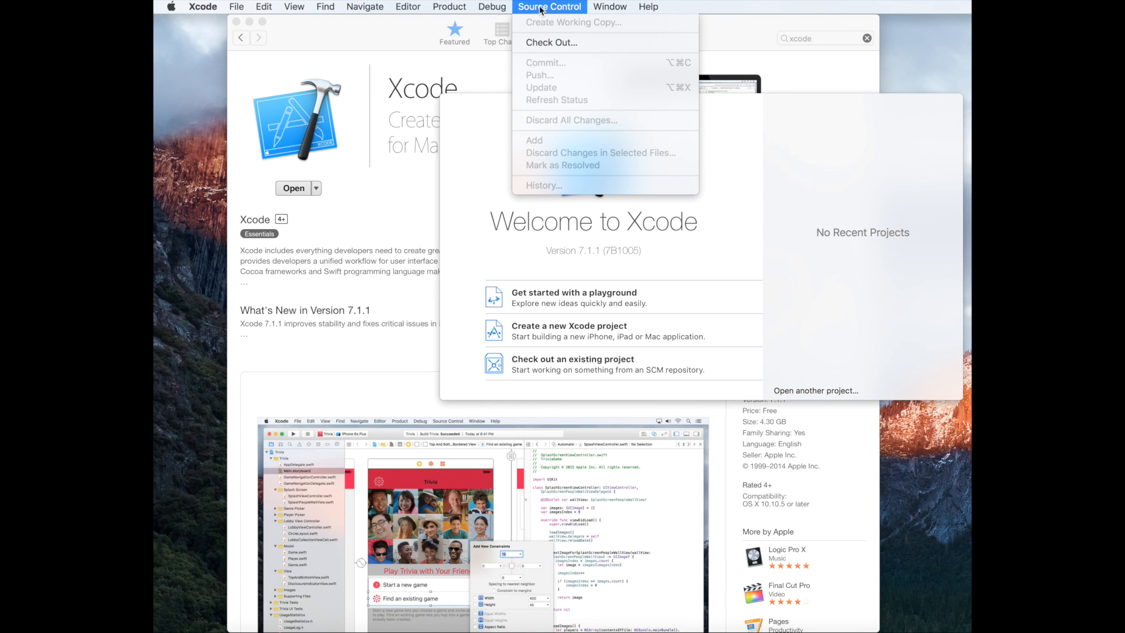
pyautogui.click(549, 6)
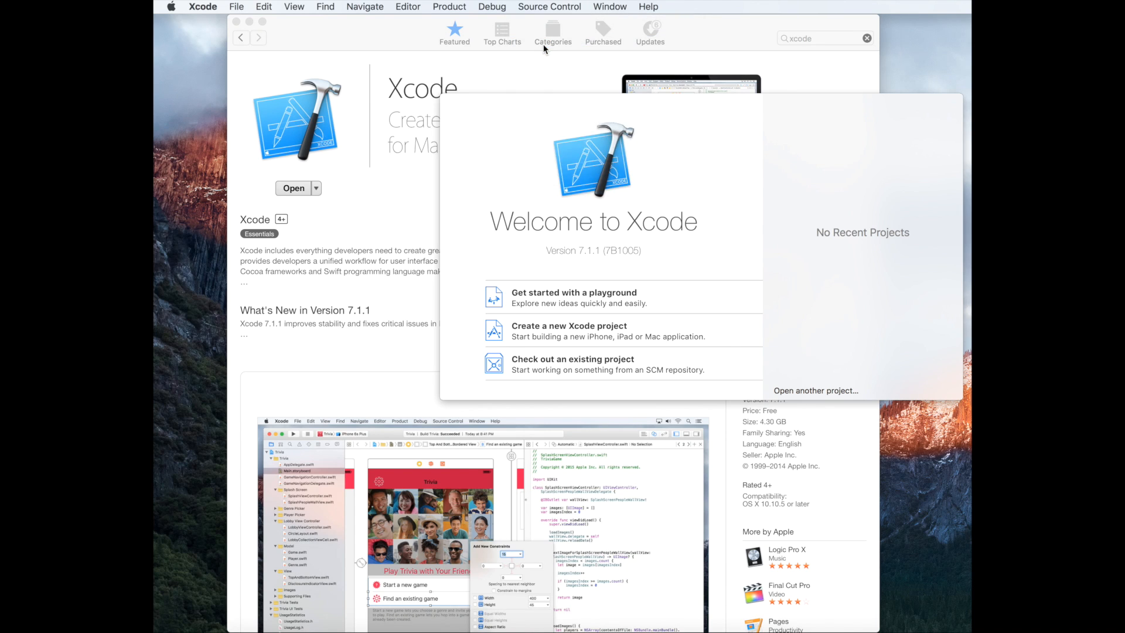
pyautogui.click(573, 364)
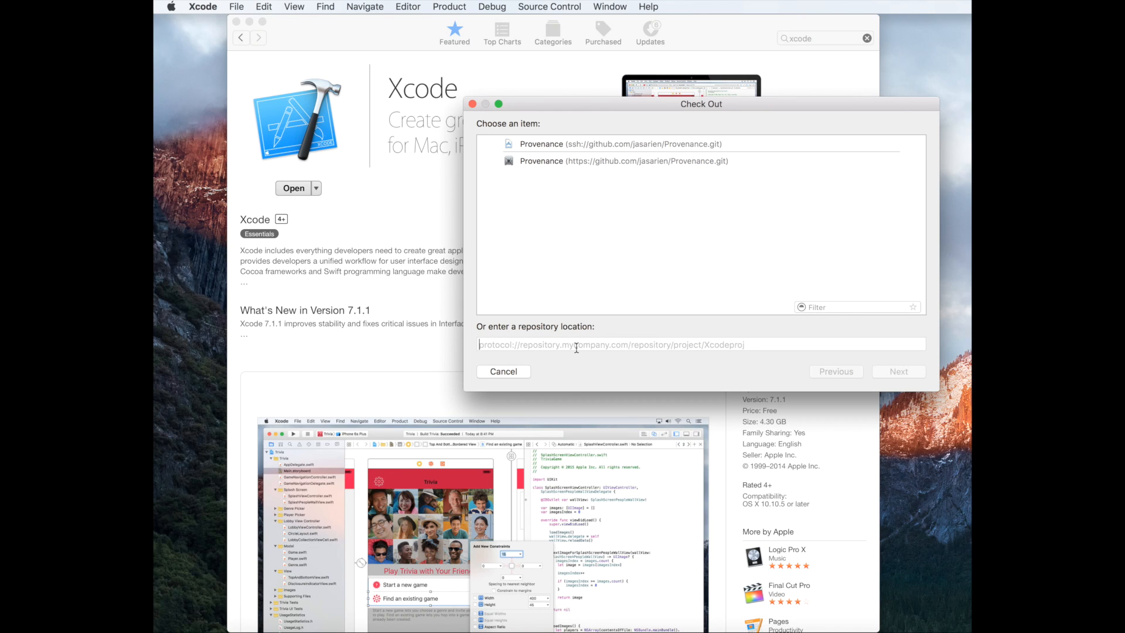
pyautogui.write('https://github')
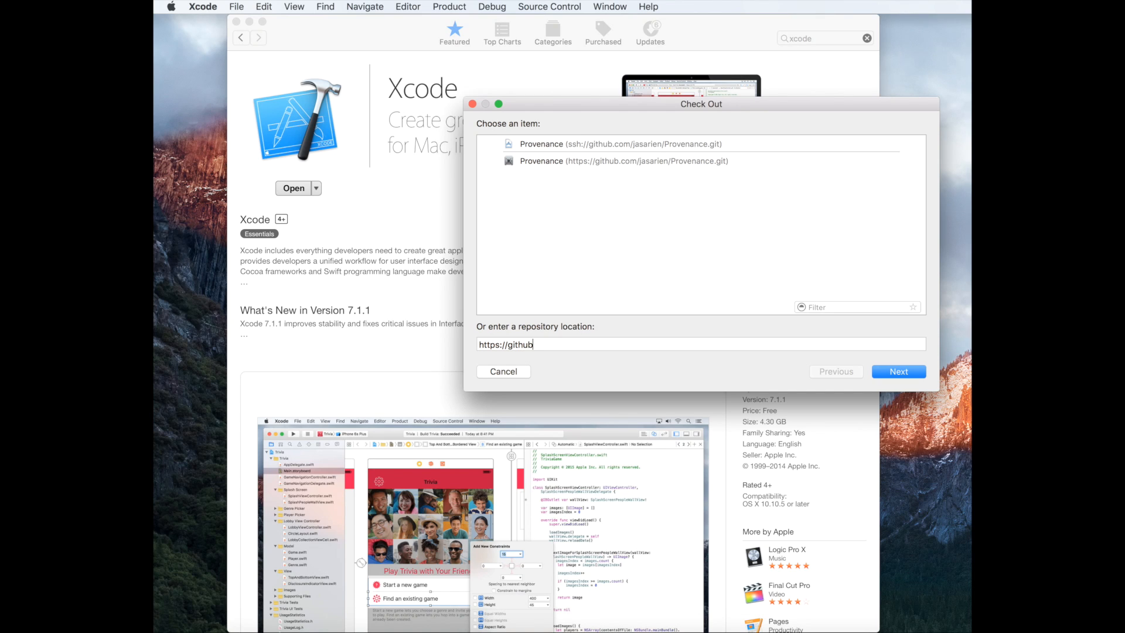
pyautogui.write('.com/')
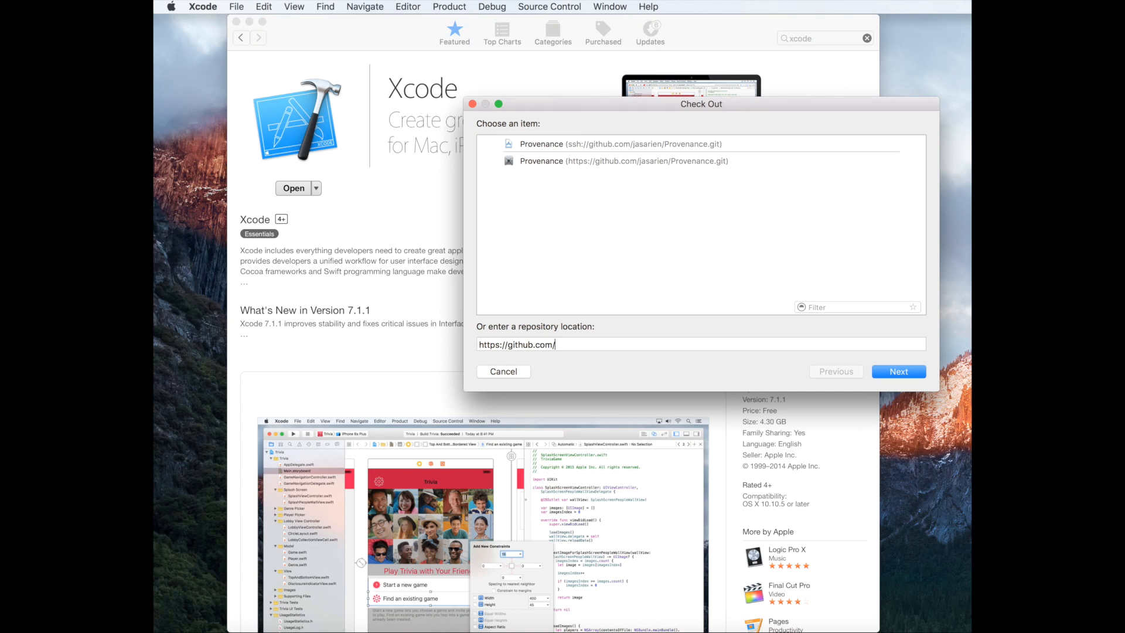
pyautogui.write('jas')
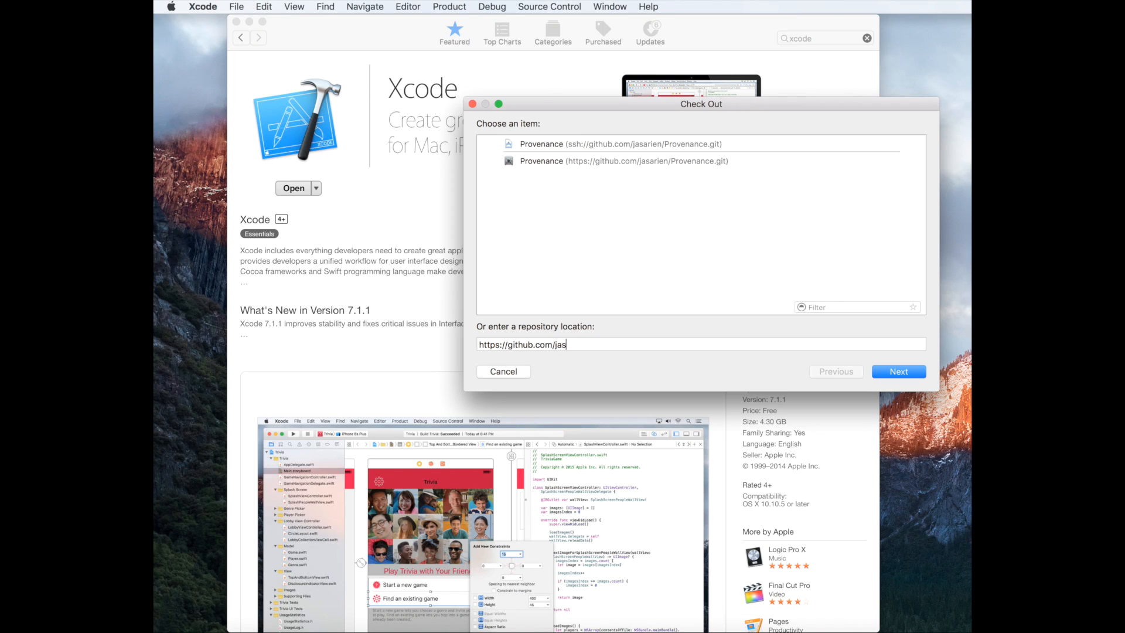
pyautogui.write('ar')
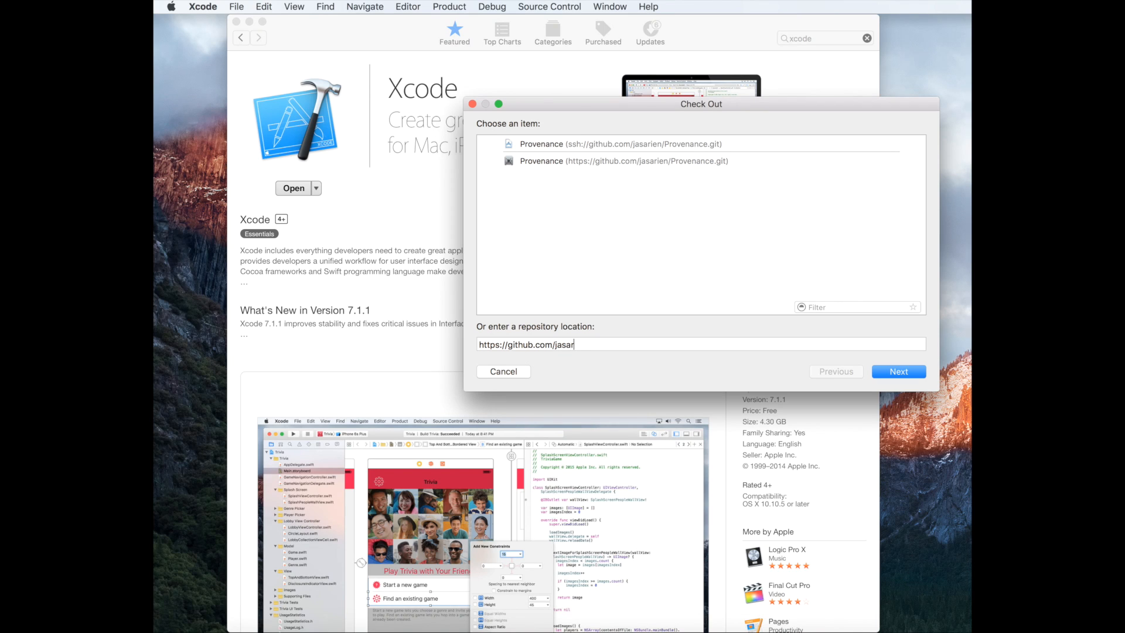
pyautogui.write('ien/')
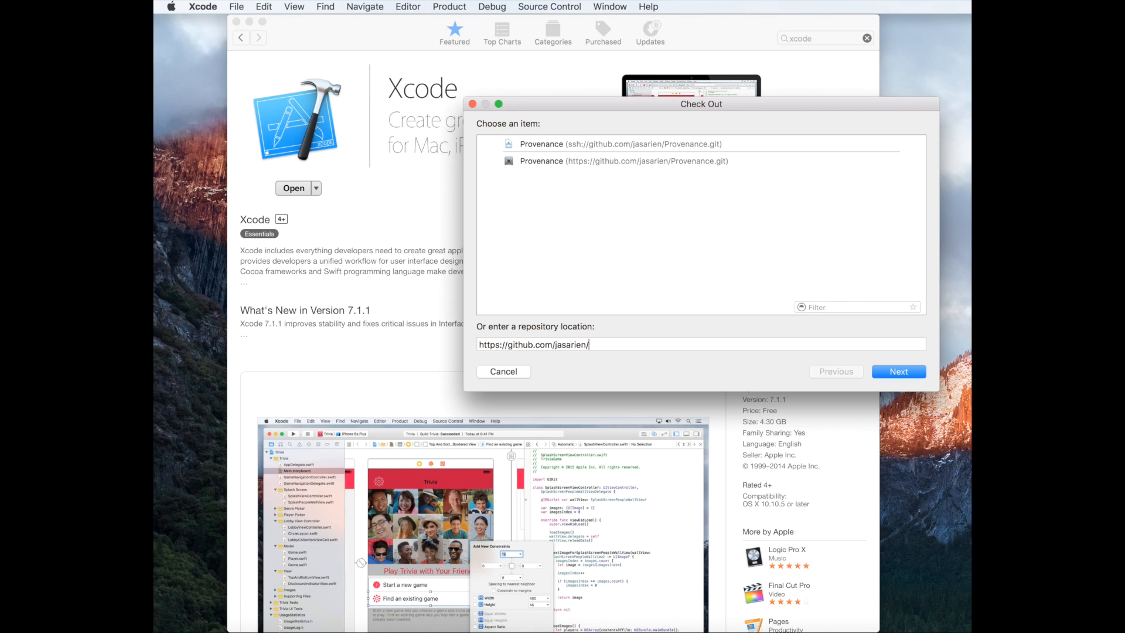
pyautogui.write('Provena')
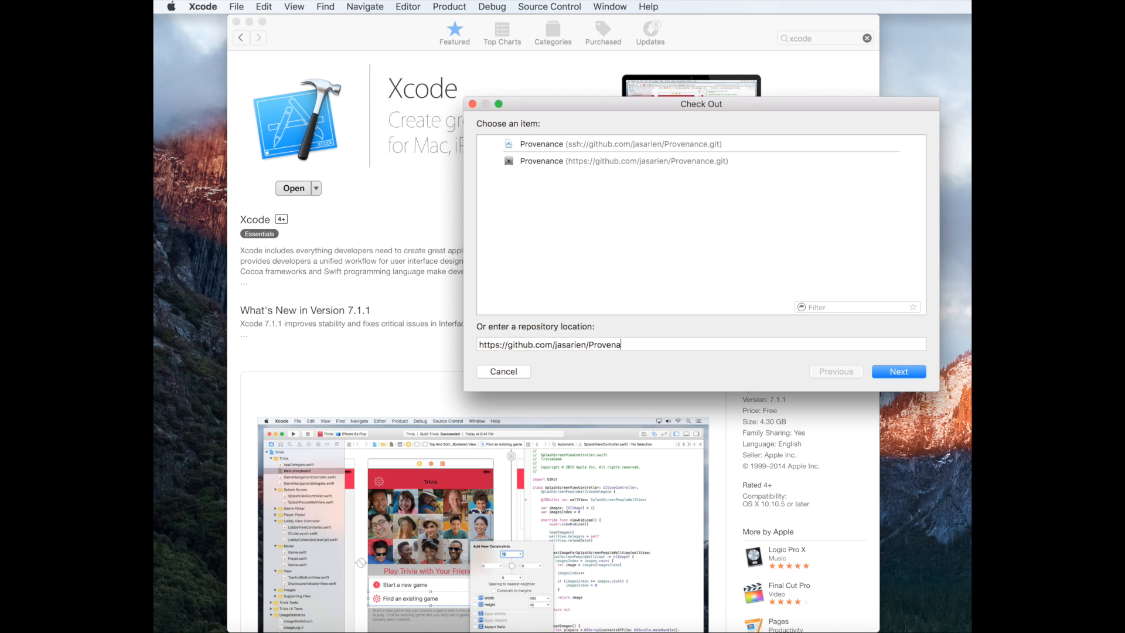
pyautogui.write('nce.git')
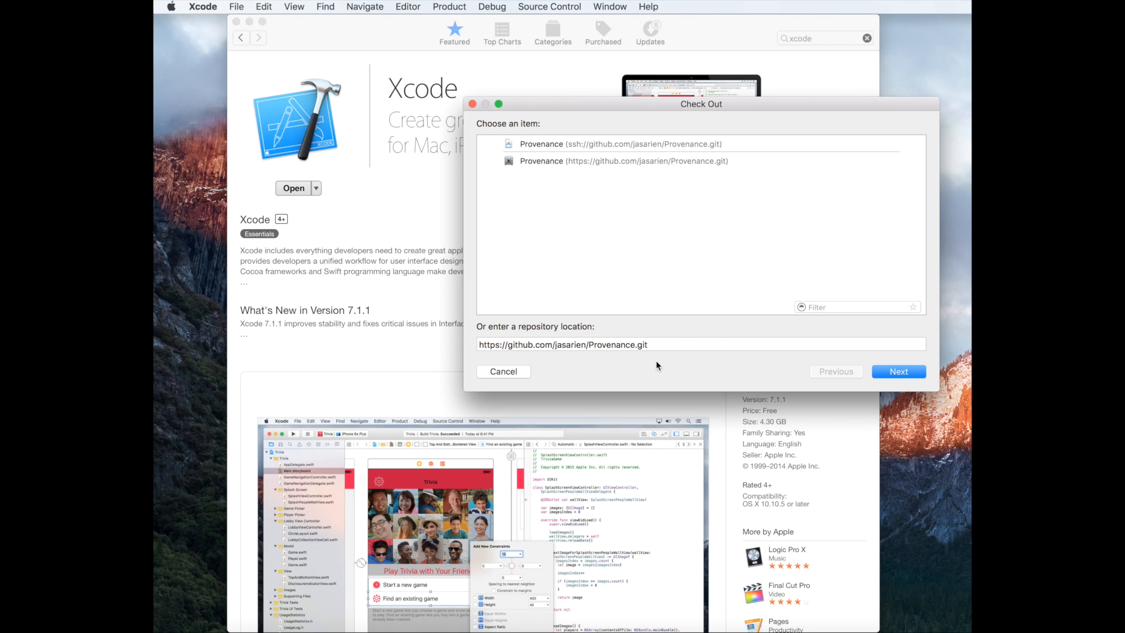
pyautogui.click(897, 371)
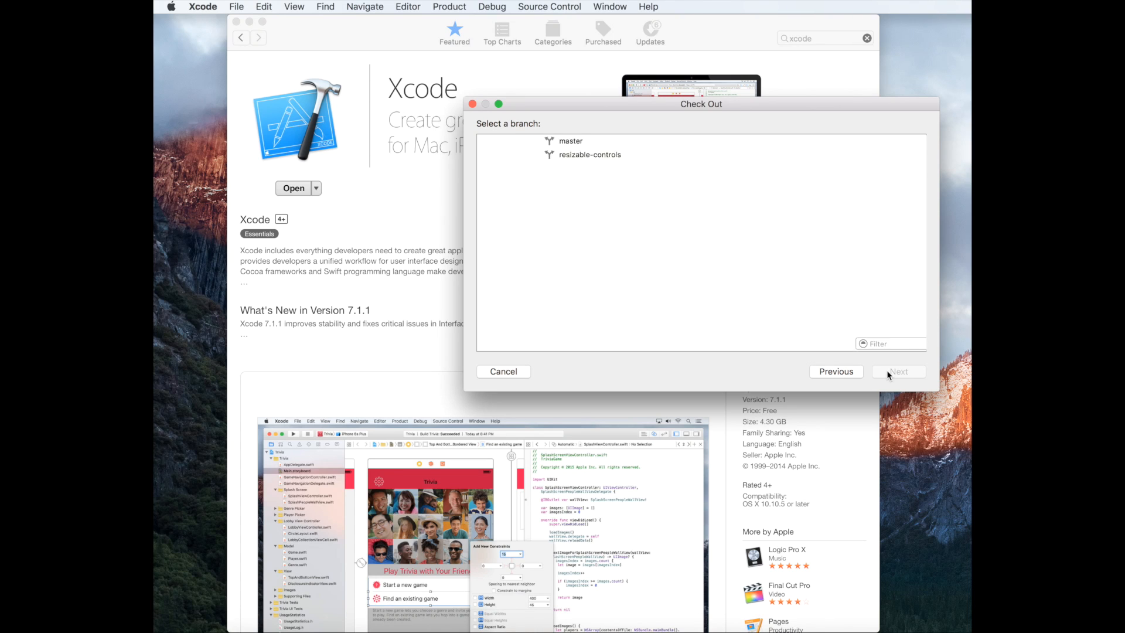
# Step: Pick the master branch and download Provenance into the Documents folder
pyautogui.click(510, 141)
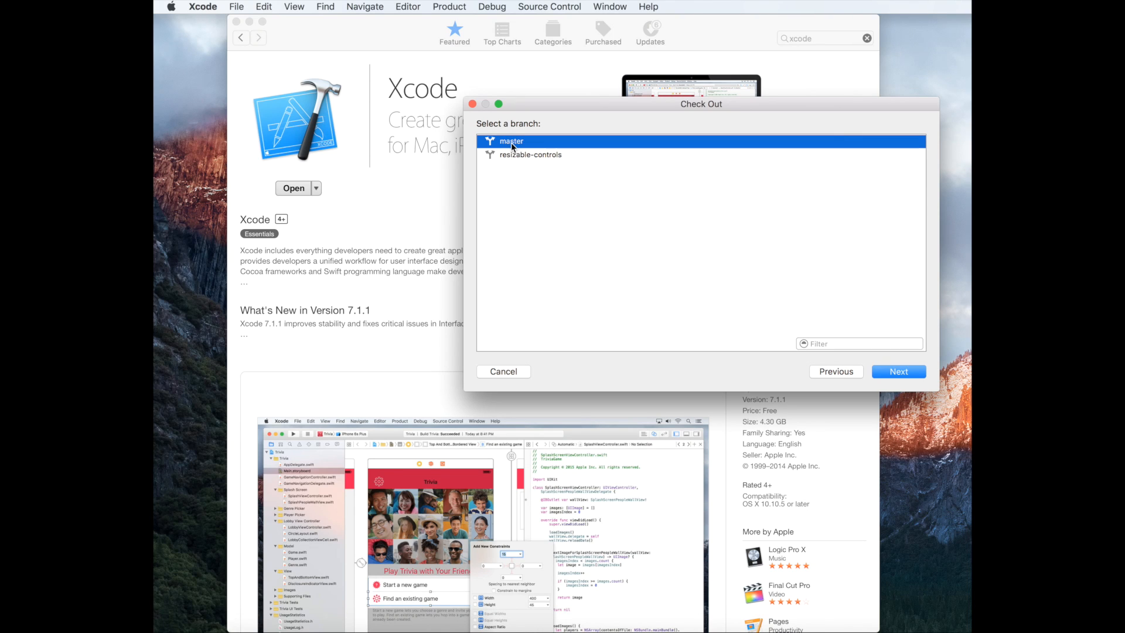
pyautogui.click(898, 371)
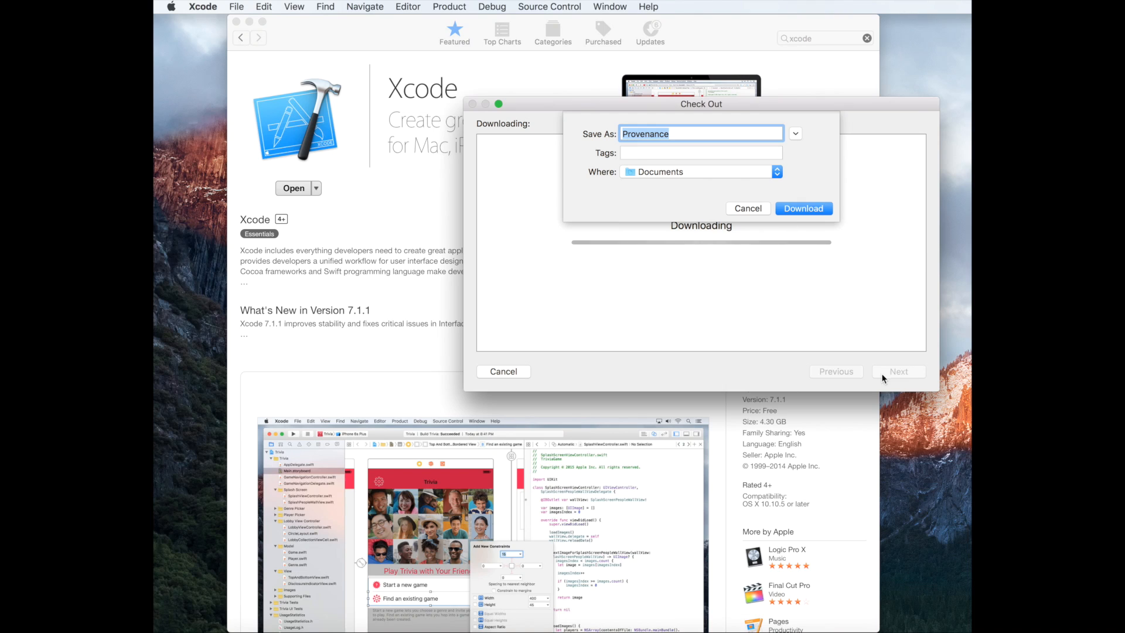
pyautogui.click(802, 208)
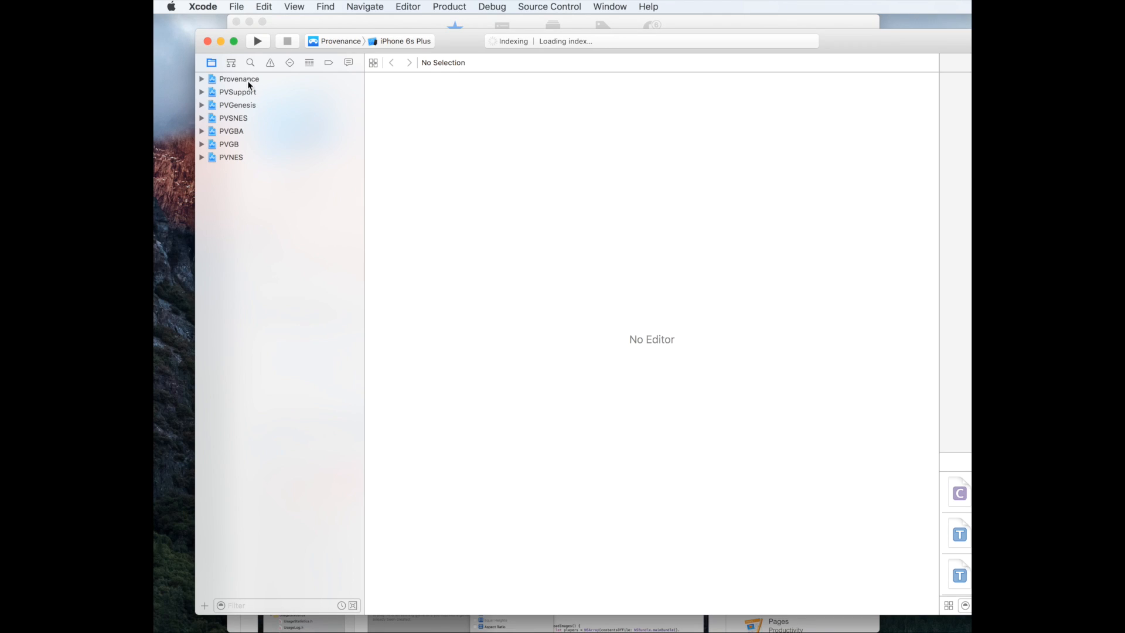
# Step: Select the ProvenanceTV target and change its bundle identifier company to howtoeverything
pyautogui.click(240, 79)
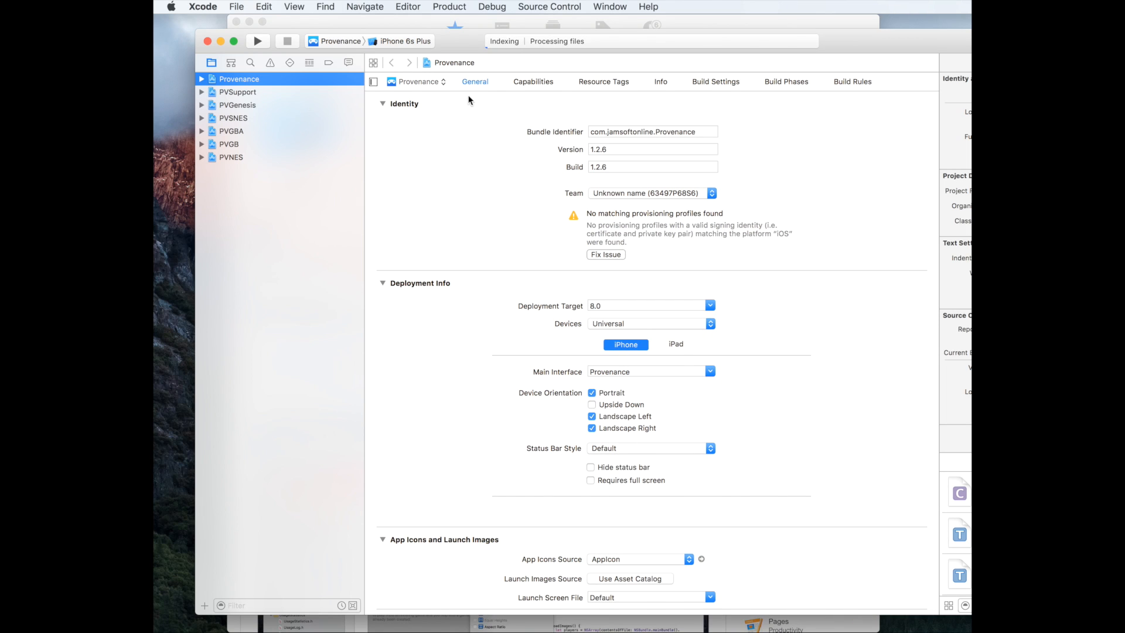
pyautogui.moveTo(418, 81)
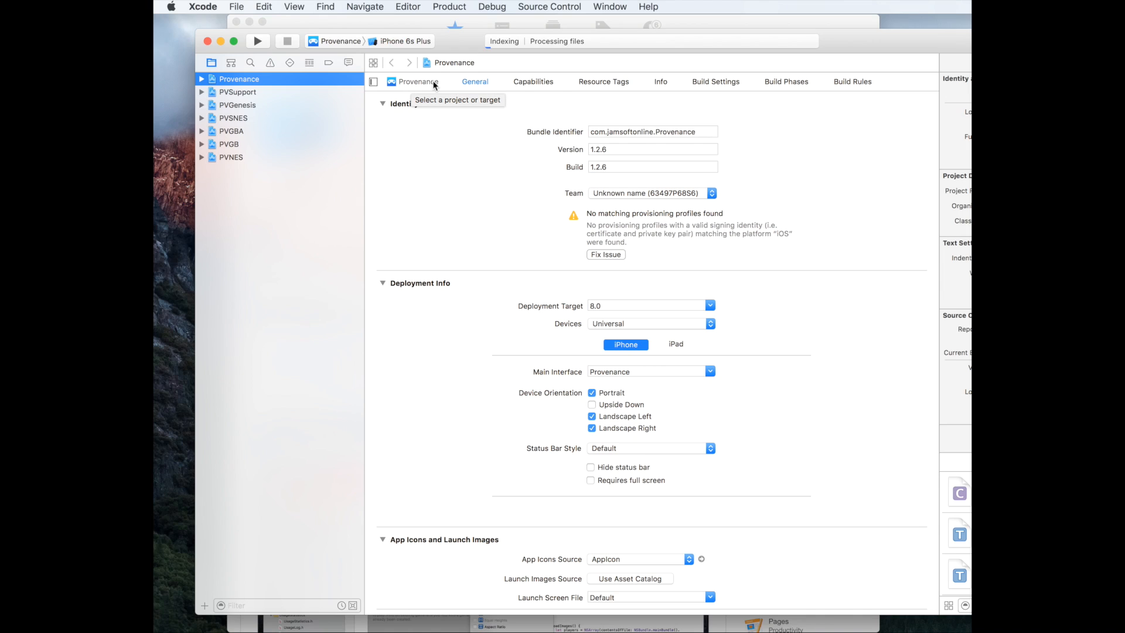
pyautogui.click(419, 80)
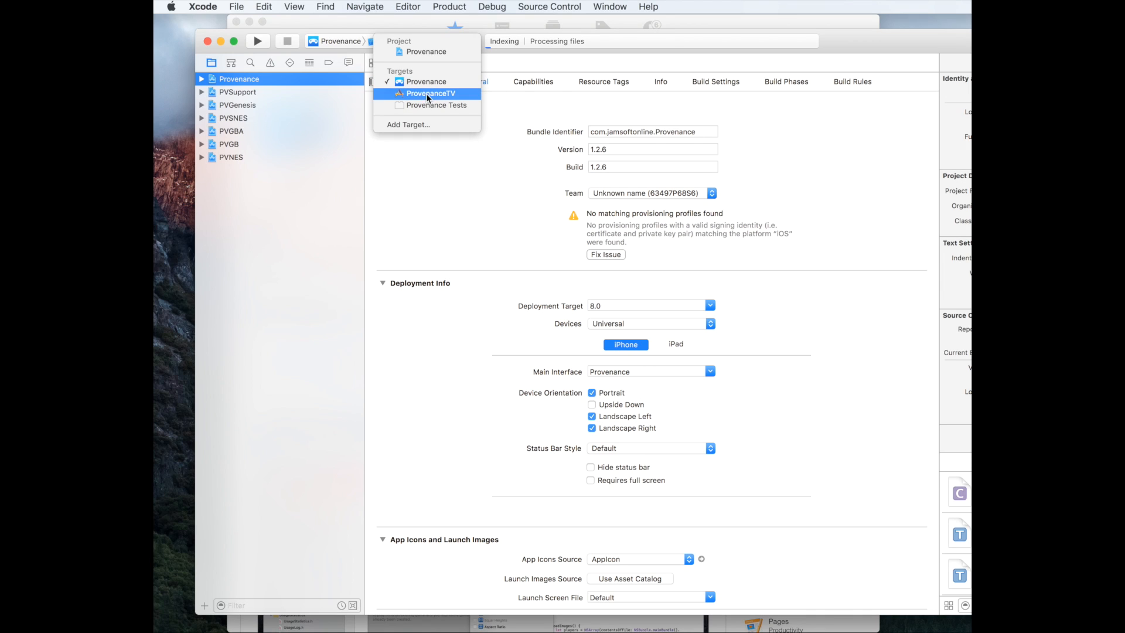
pyautogui.click(431, 93)
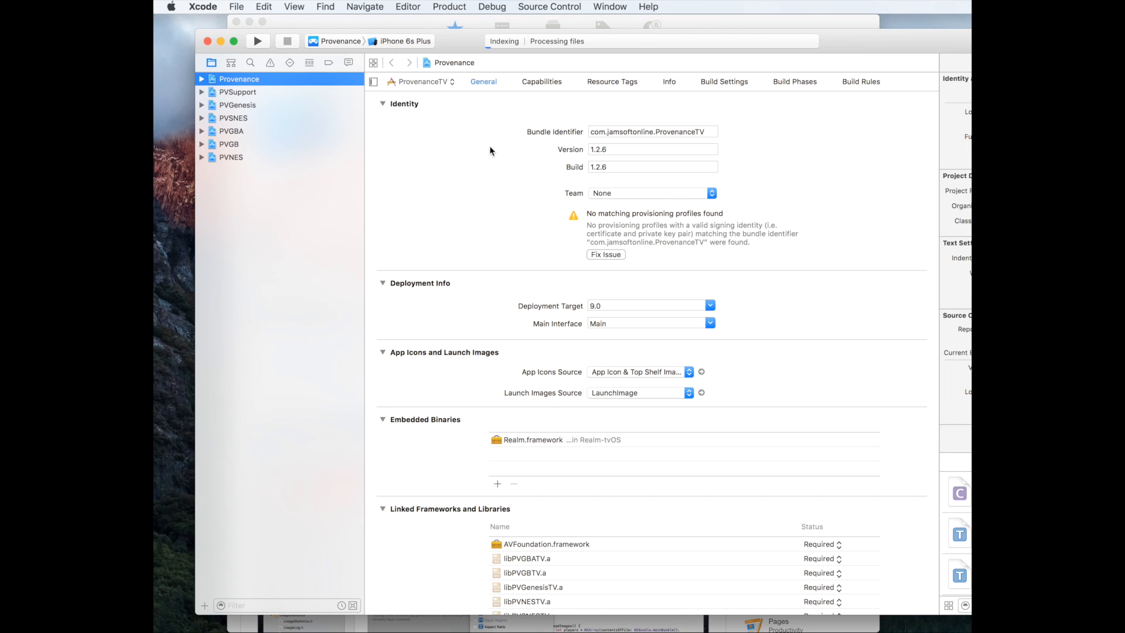
pyautogui.moveTo(569, 138)
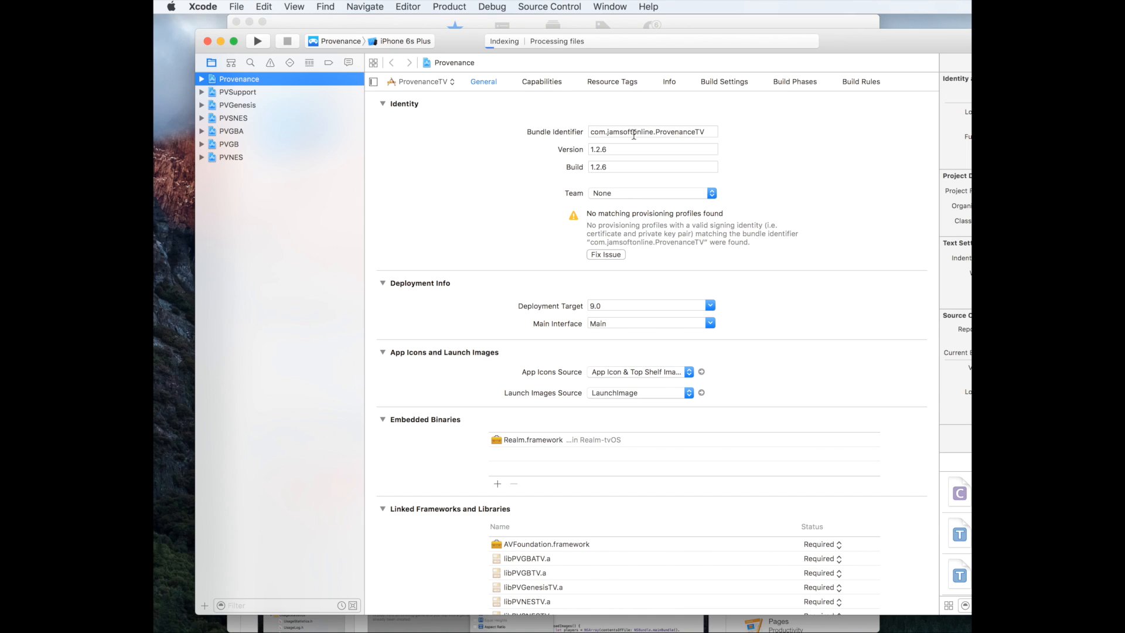
pyautogui.doubleClick(636, 132)
pyautogui.write('howtoeverything')
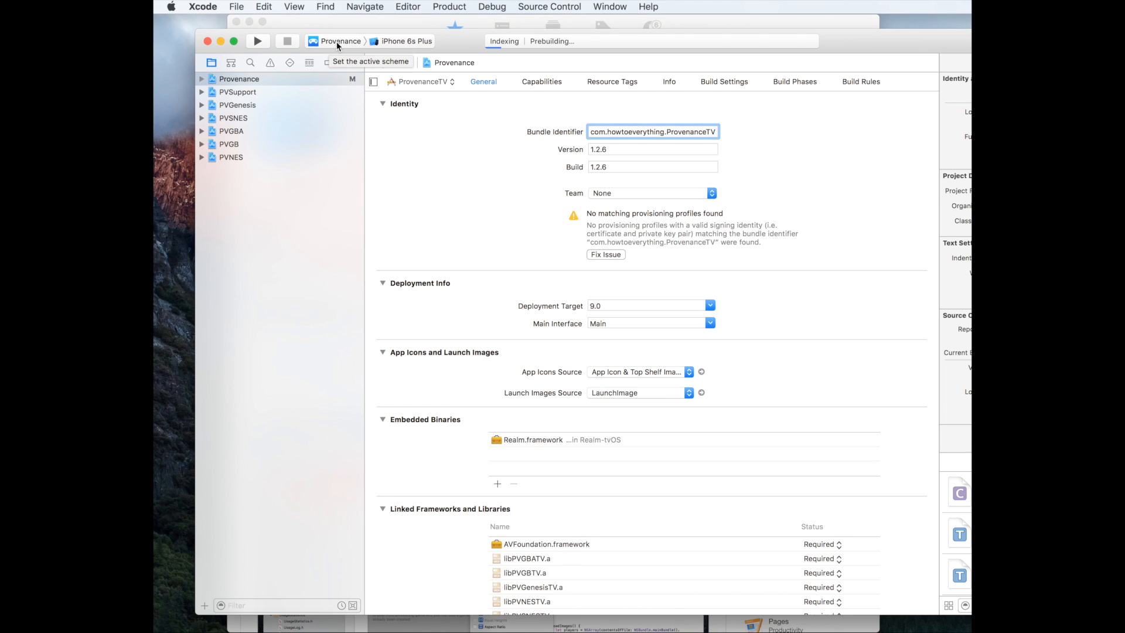
# Step: Set the scheme to ProvenanceTV on the Apple TV device and run it
pyautogui.click(337, 41)
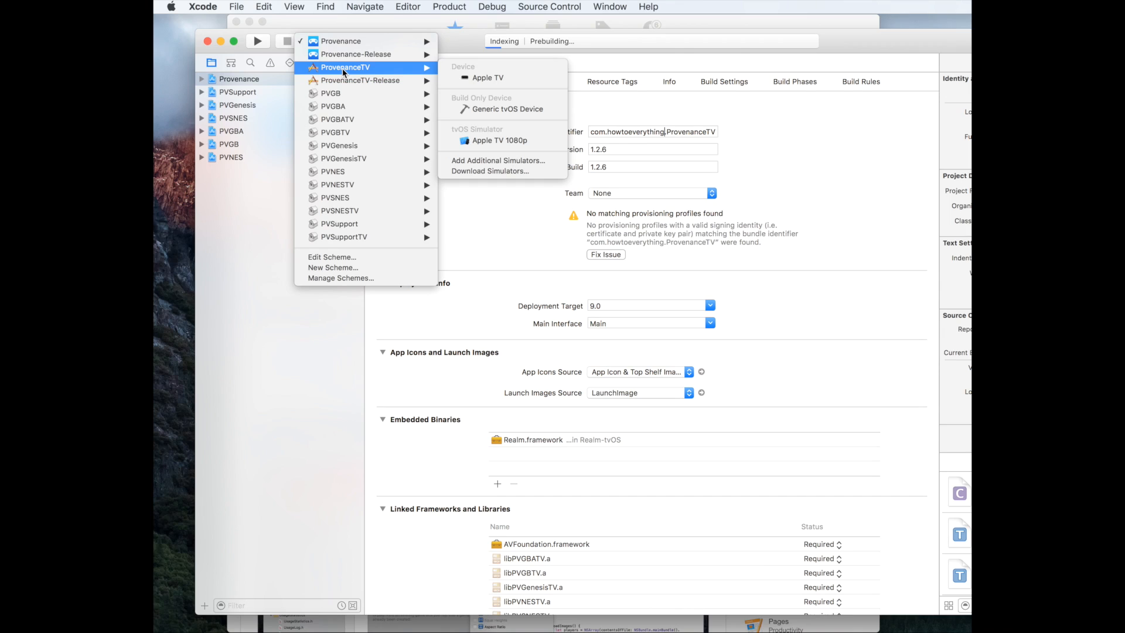
pyautogui.moveTo(488, 77)
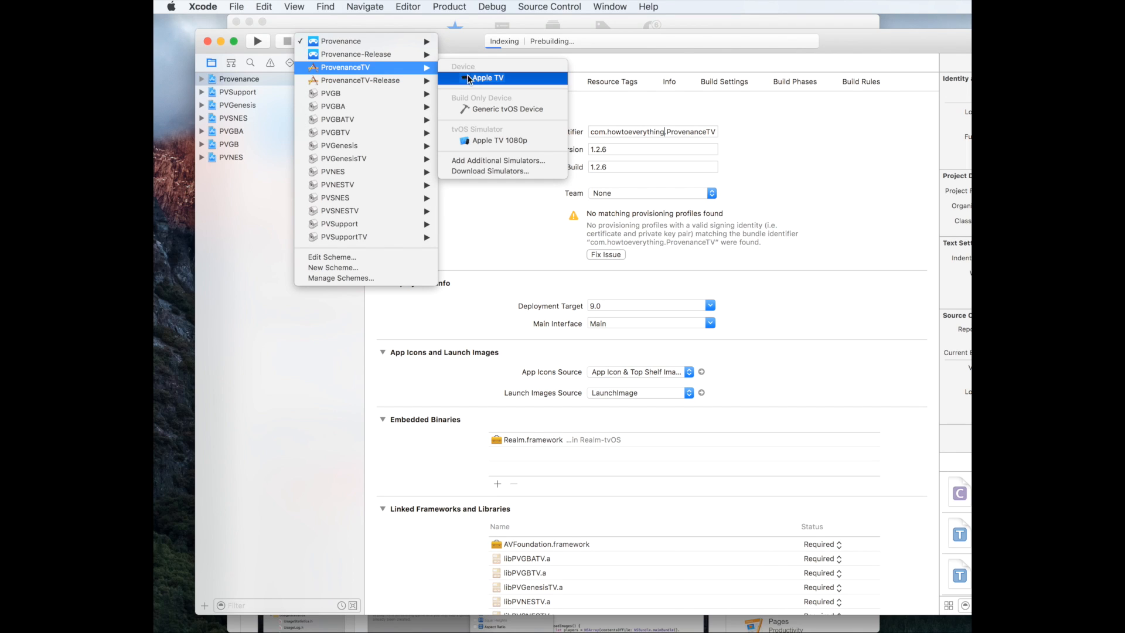
pyautogui.click(488, 77)
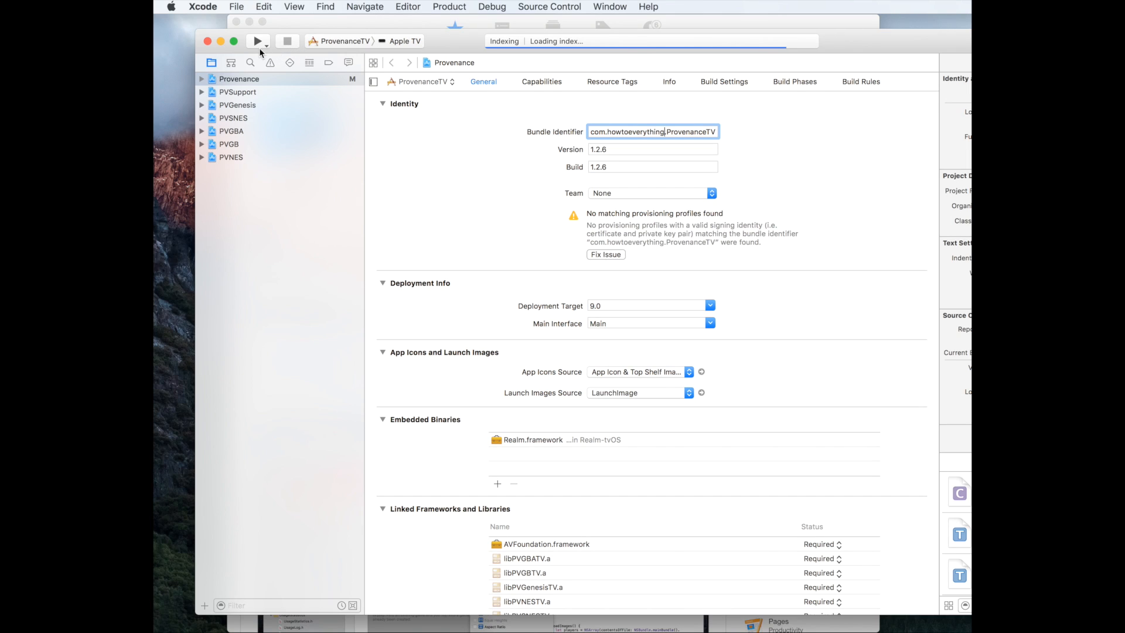
pyautogui.moveTo(257, 41)
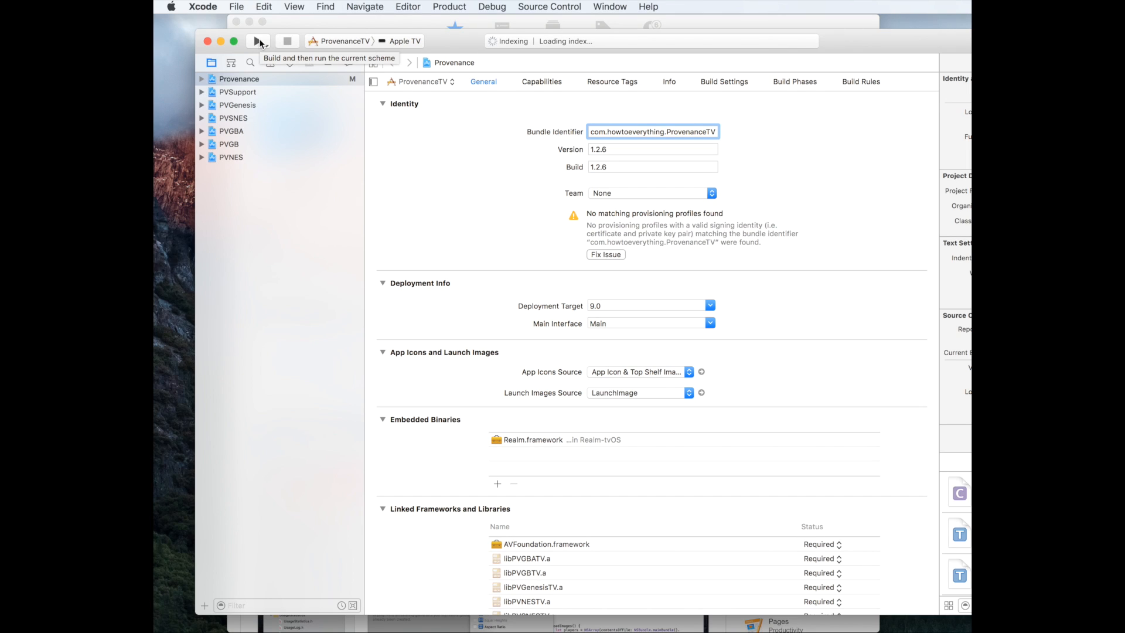
pyautogui.click(259, 41)
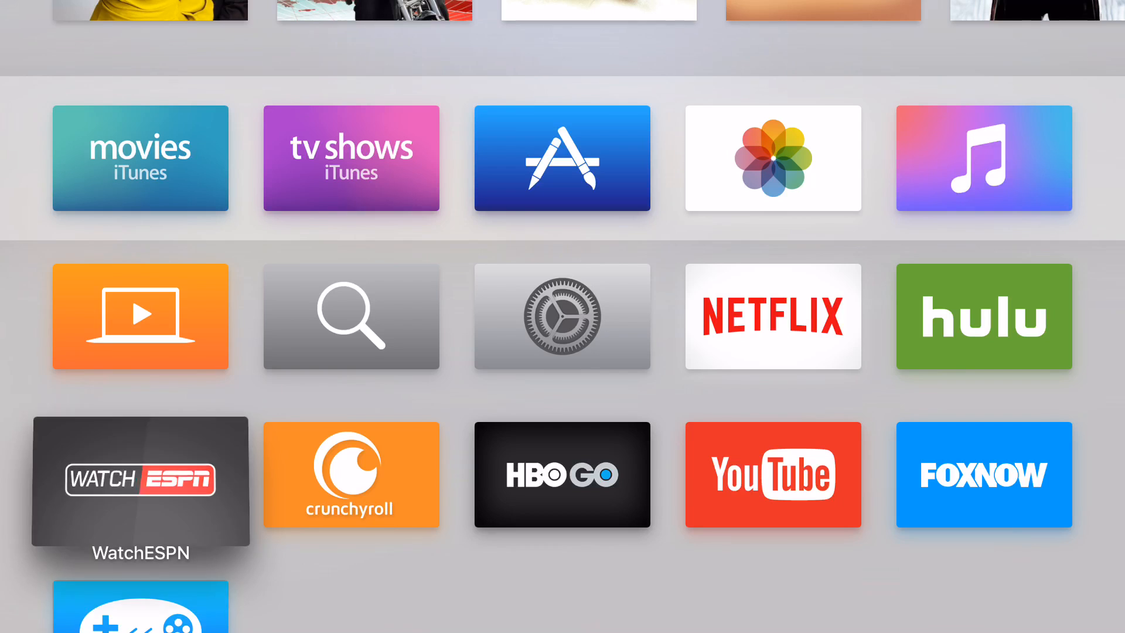
# Step: Launch Provenance from the Apple TV home screen and choose Import ROMs
pyautogui.scroll(-3)
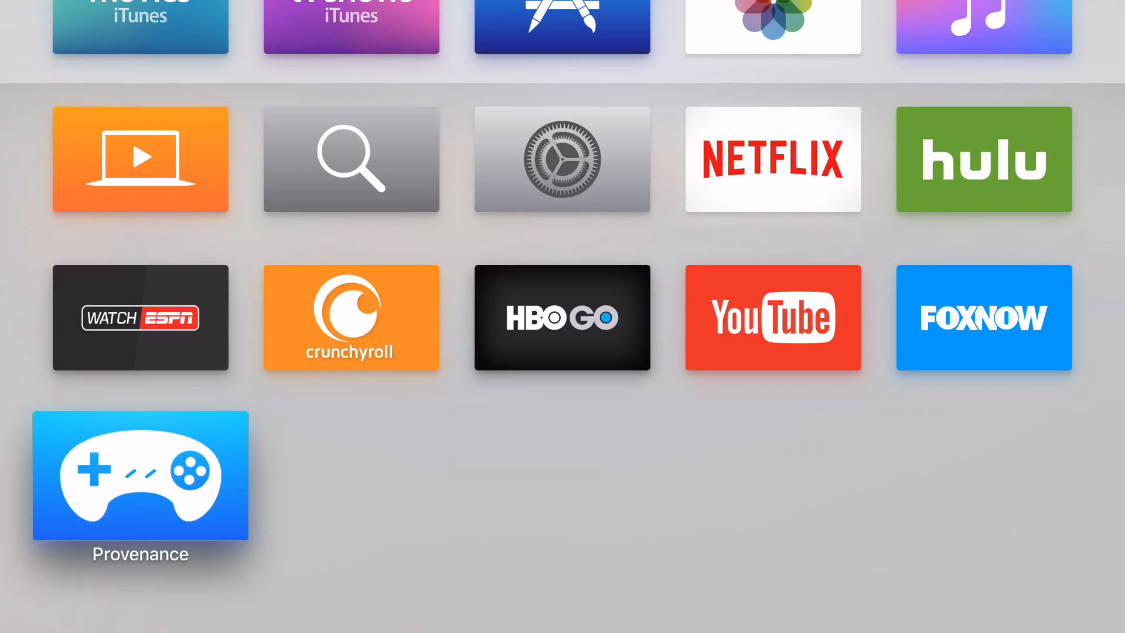
pyautogui.click(140, 476)
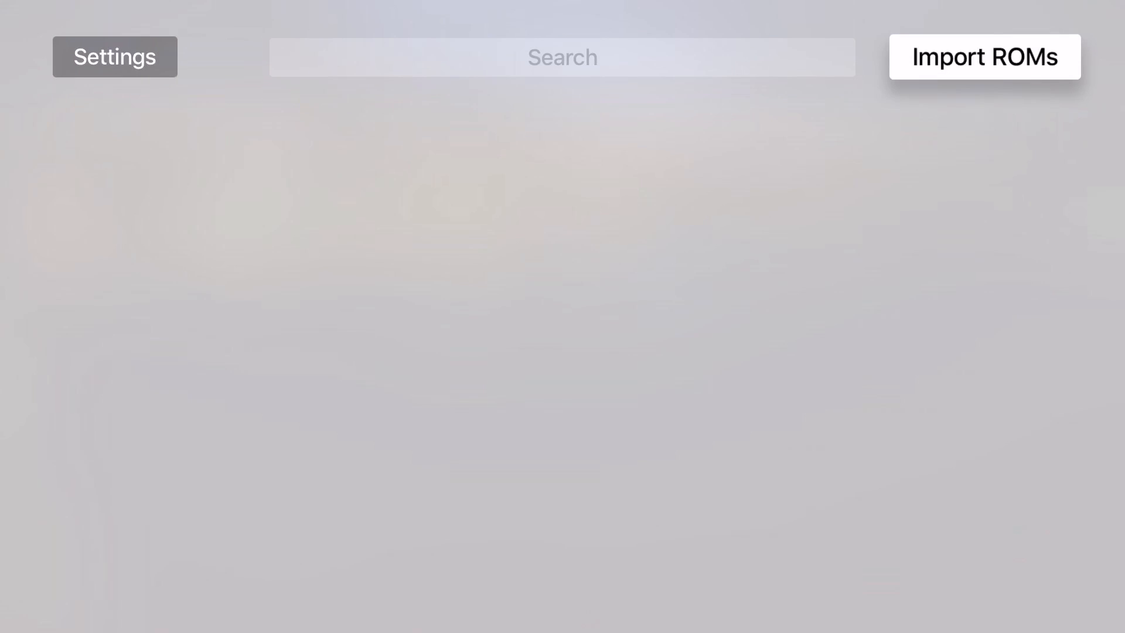
pyautogui.click(984, 56)
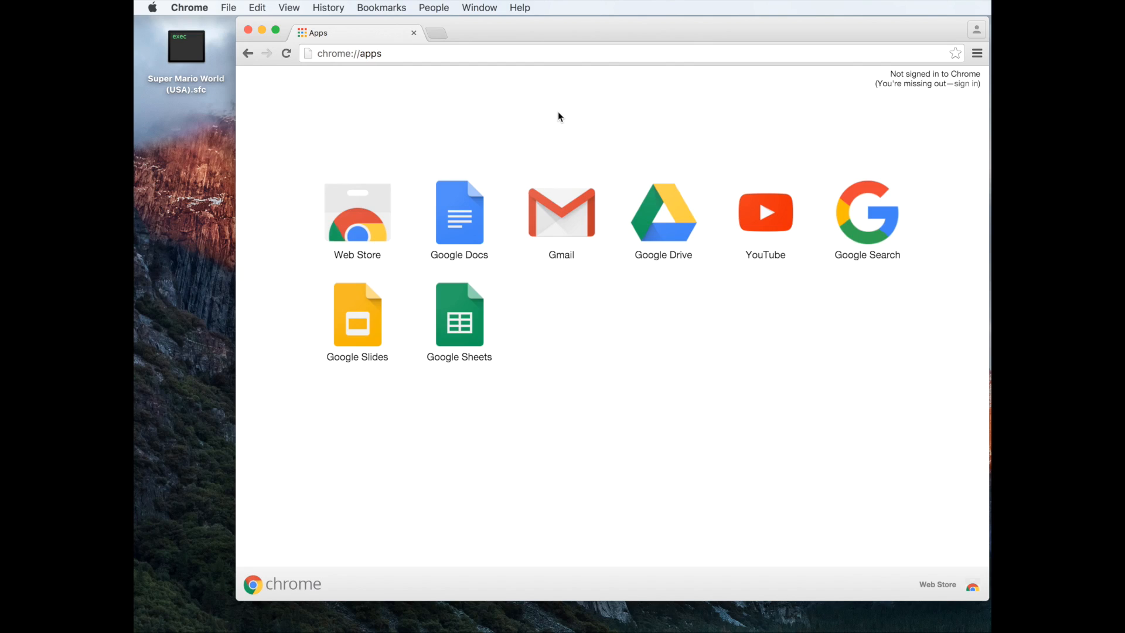
pyautogui.moveTo(494, 65)
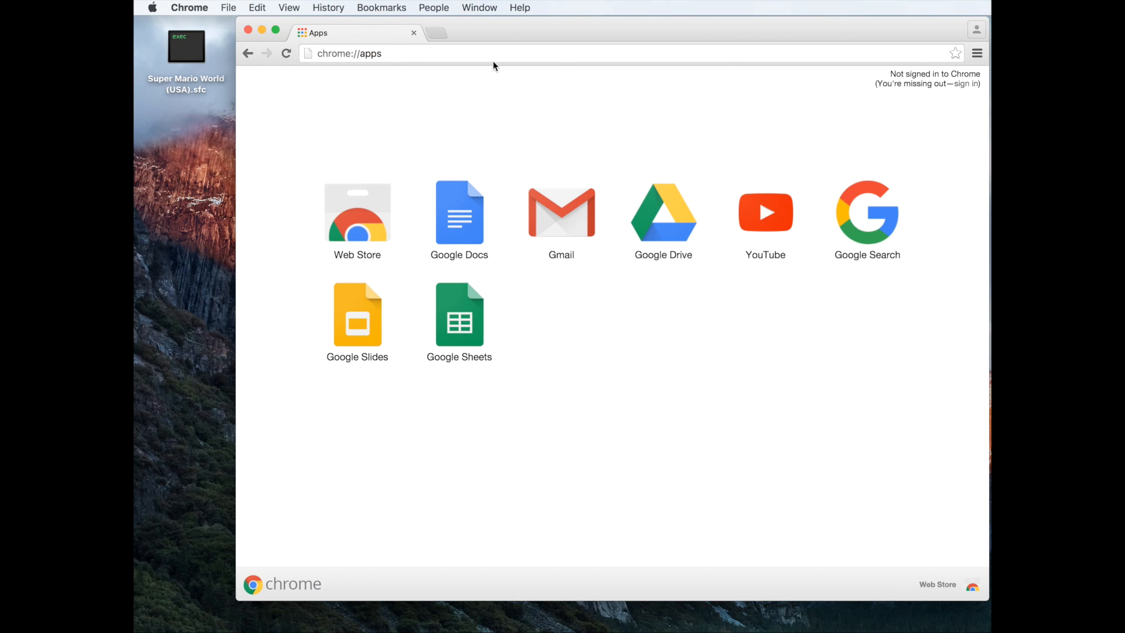
# Step: Load the uploader at 192.168.42.71 in Chrome and open the roms folder
pyautogui.click(494, 54)
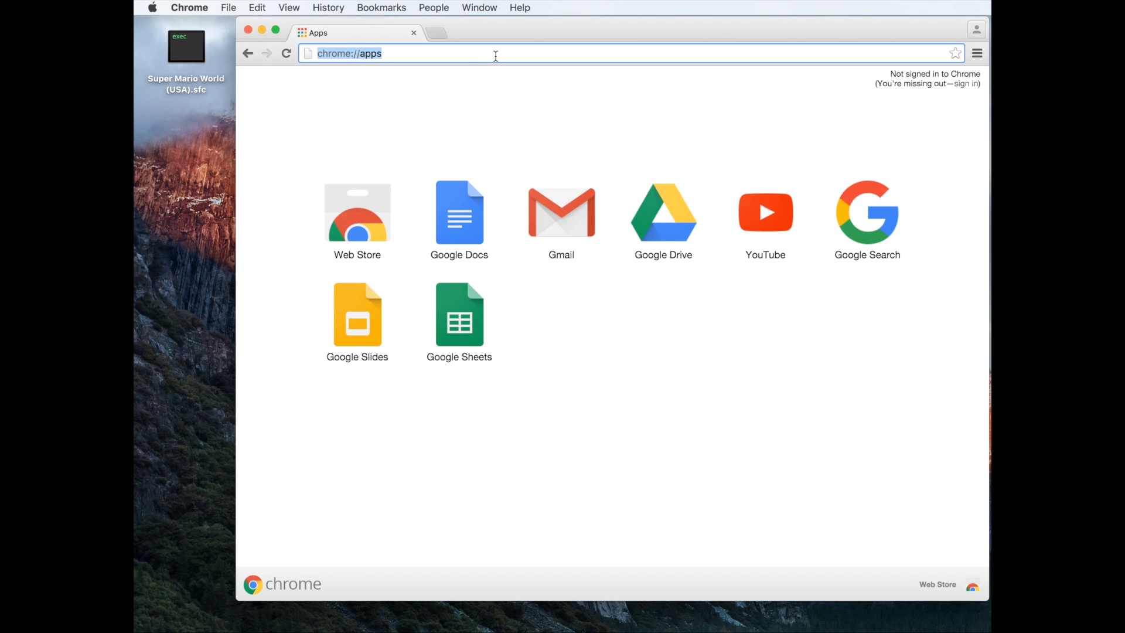
pyautogui.write('192.168.42.71')
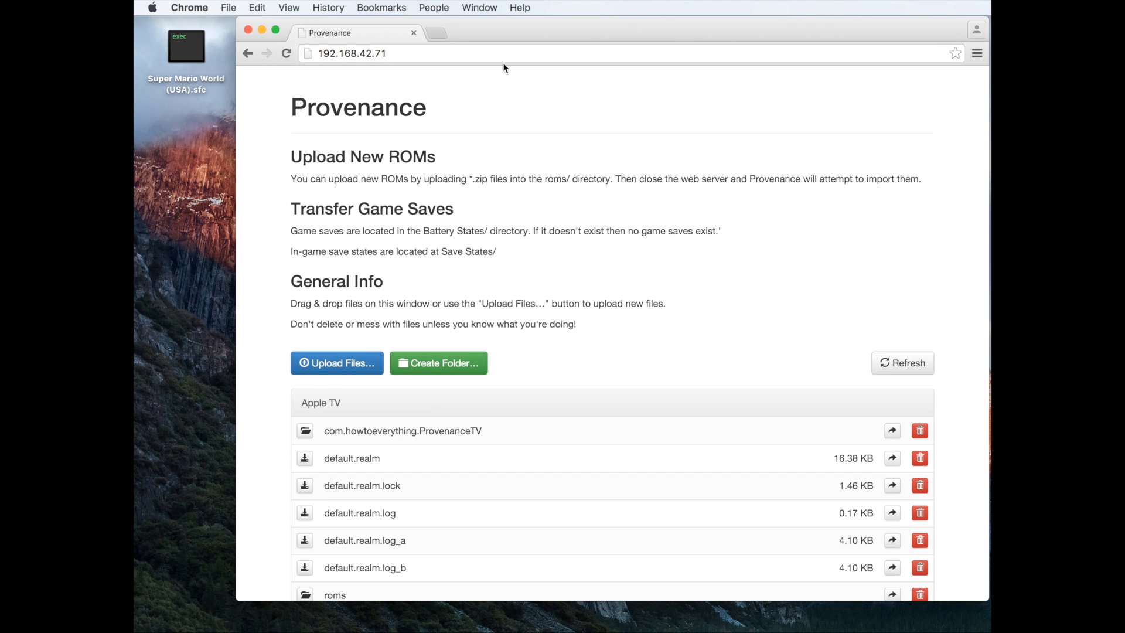
pyautogui.moveTo(418, 162)
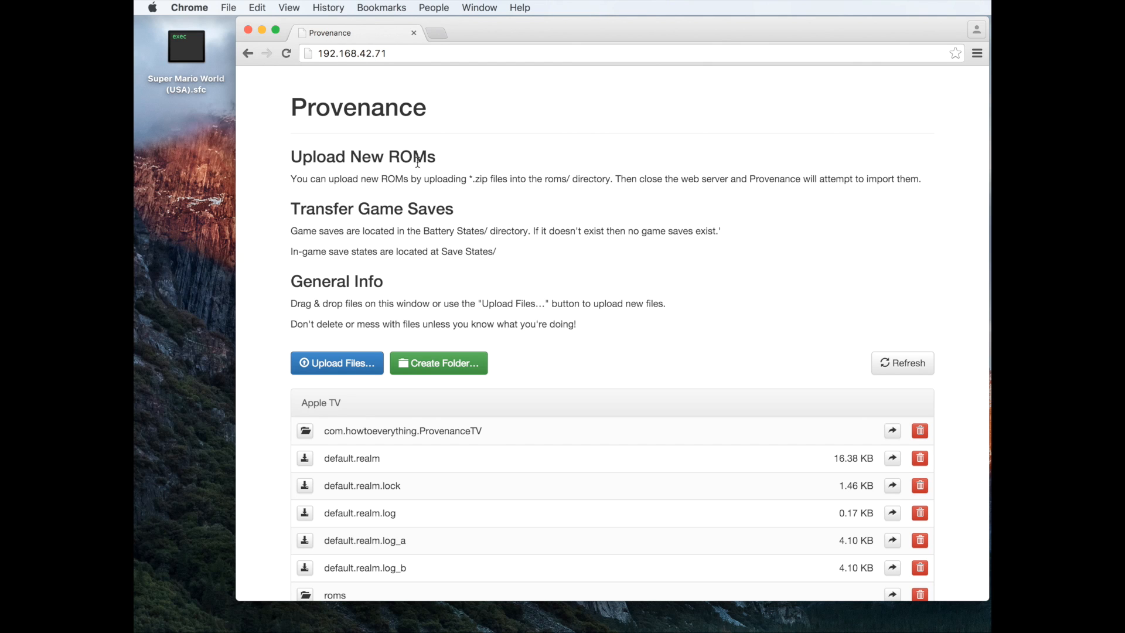
pyautogui.scroll(-3)
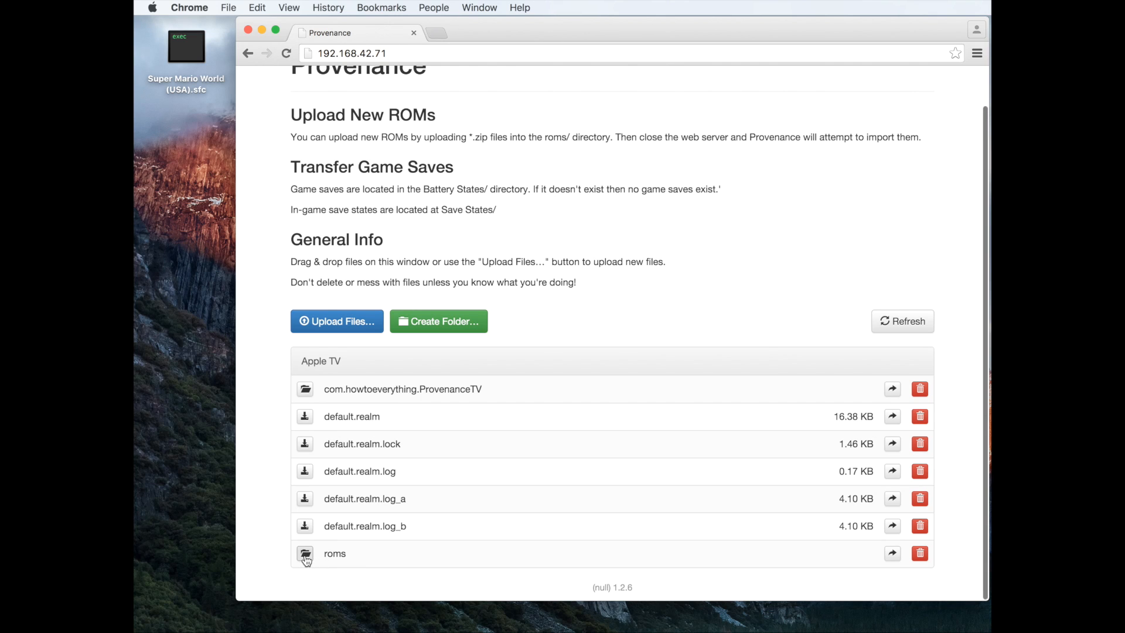
pyautogui.click(304, 553)
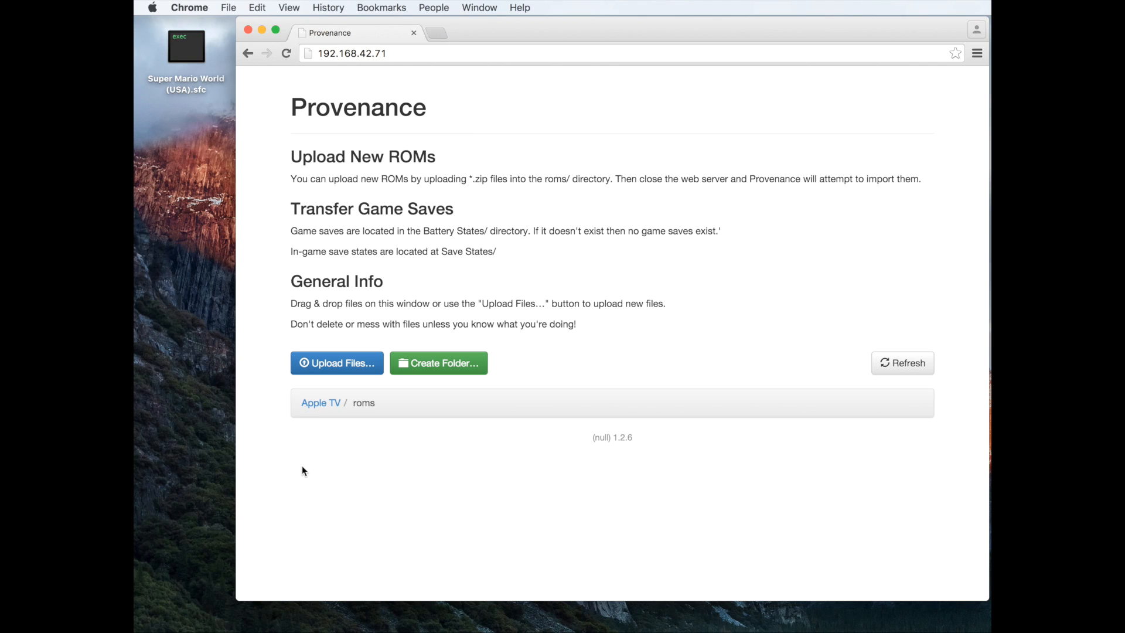
pyautogui.moveTo(231, 170)
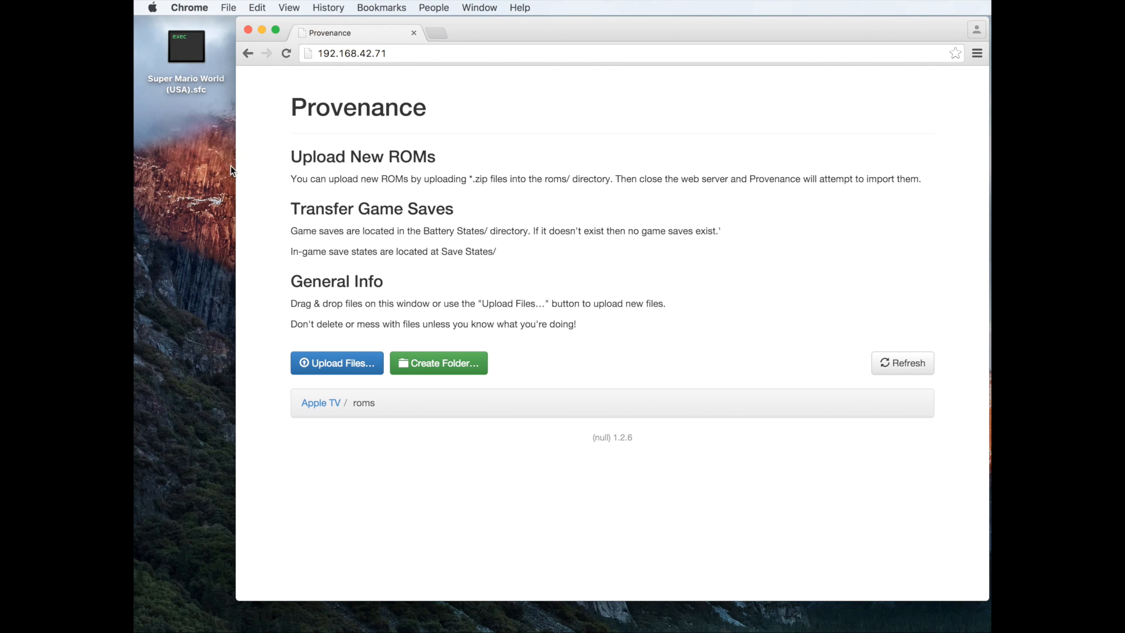
pyautogui.moveTo(186, 57)
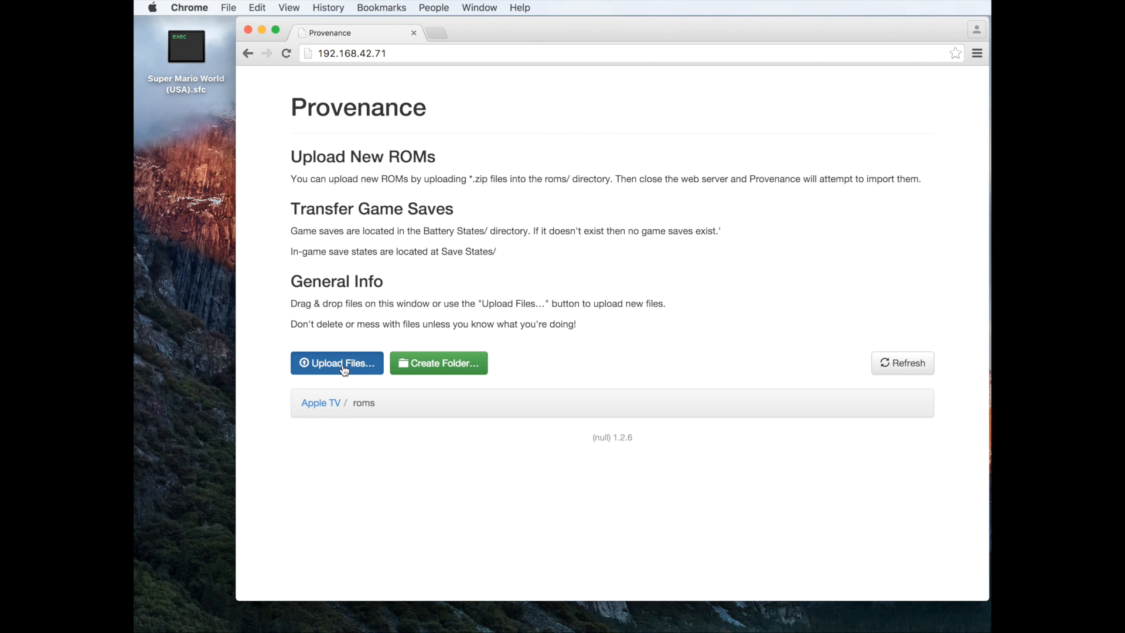
# Step: Upload Super Mario World (USA).sfc from the Desktop into roms
pyautogui.click(337, 362)
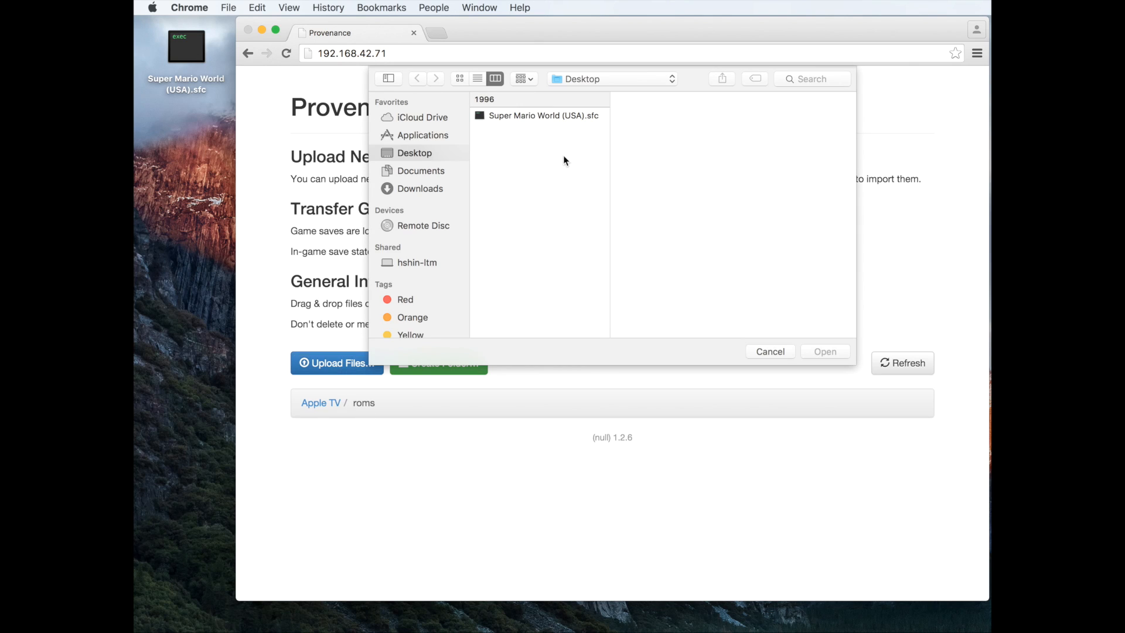
pyautogui.click(543, 115)
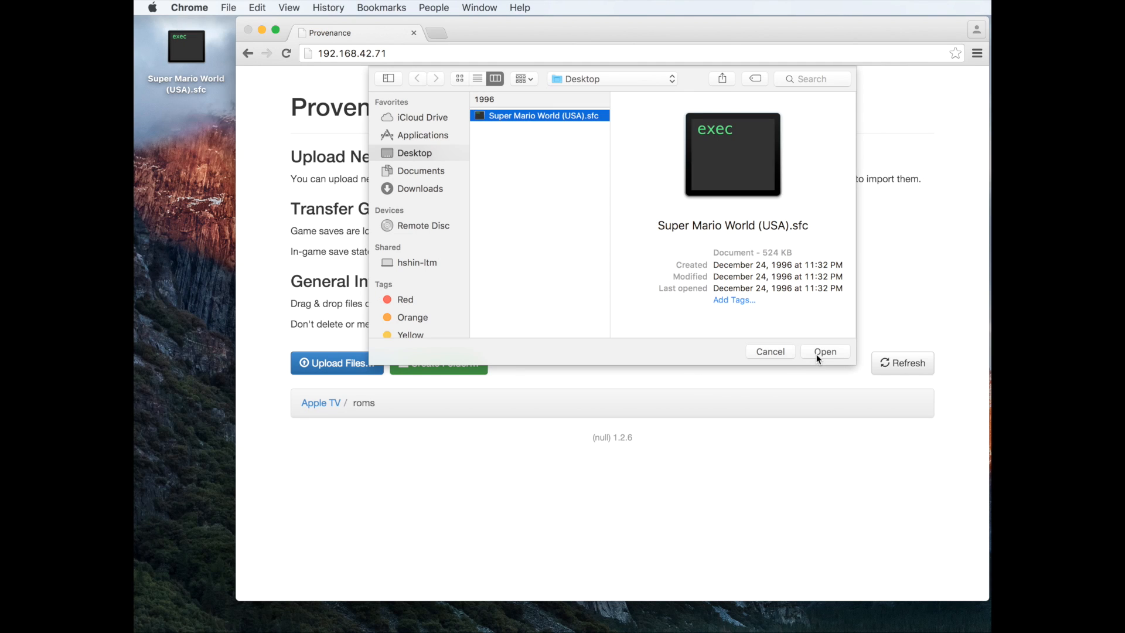
pyautogui.click(824, 352)
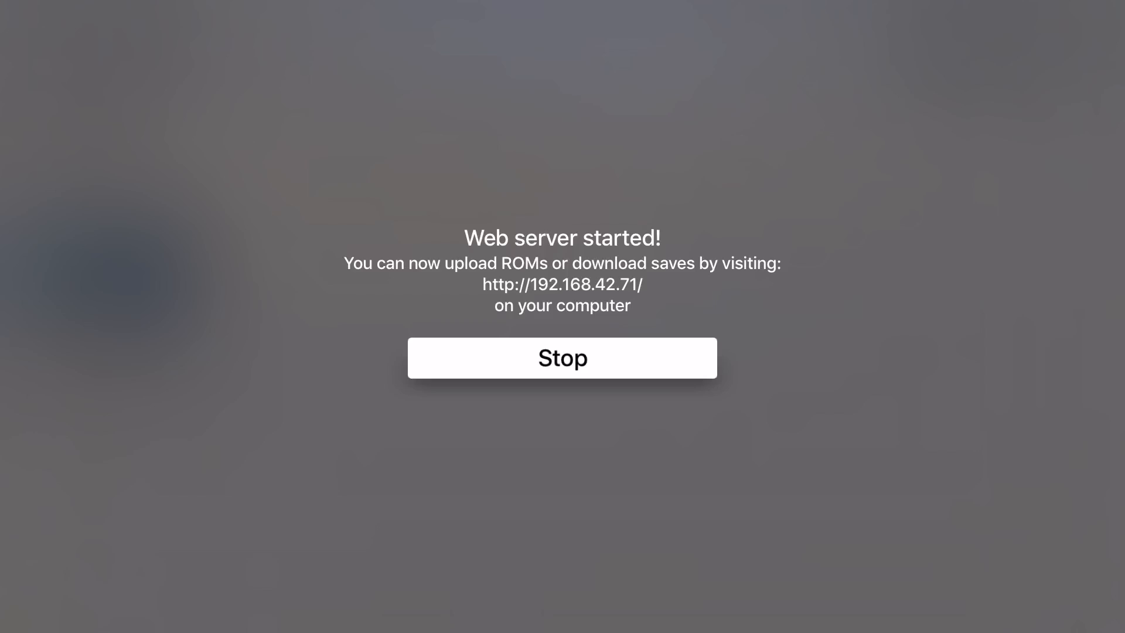
# Step: Stop the web server to import the ROM, then launch Super Mario World from SNES
pyautogui.click(562, 357)
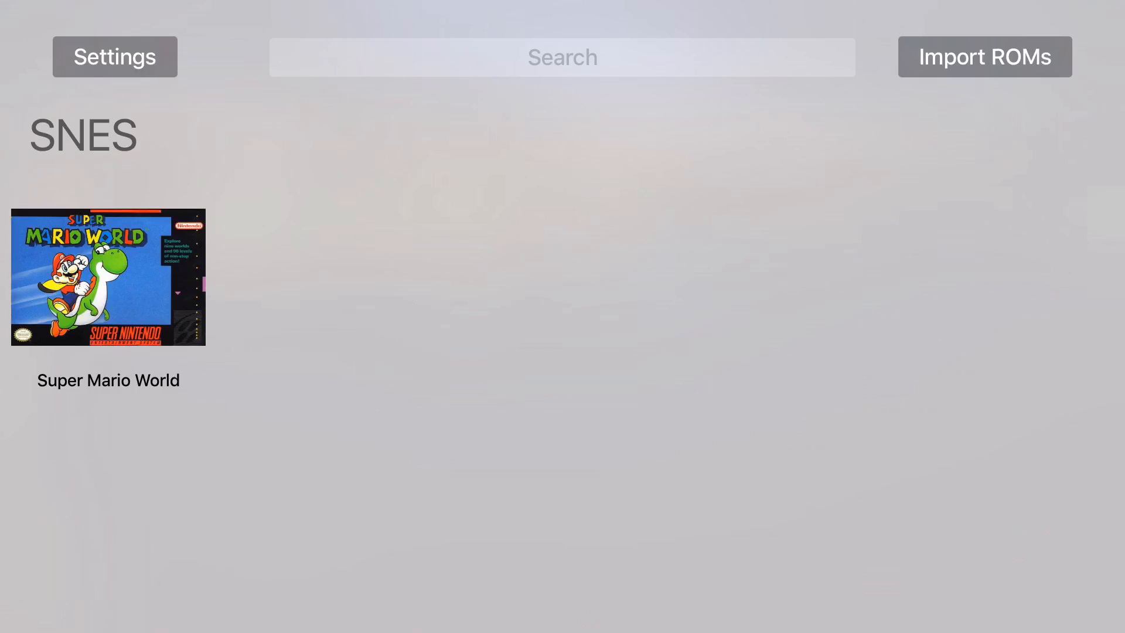
pyautogui.click(108, 276)
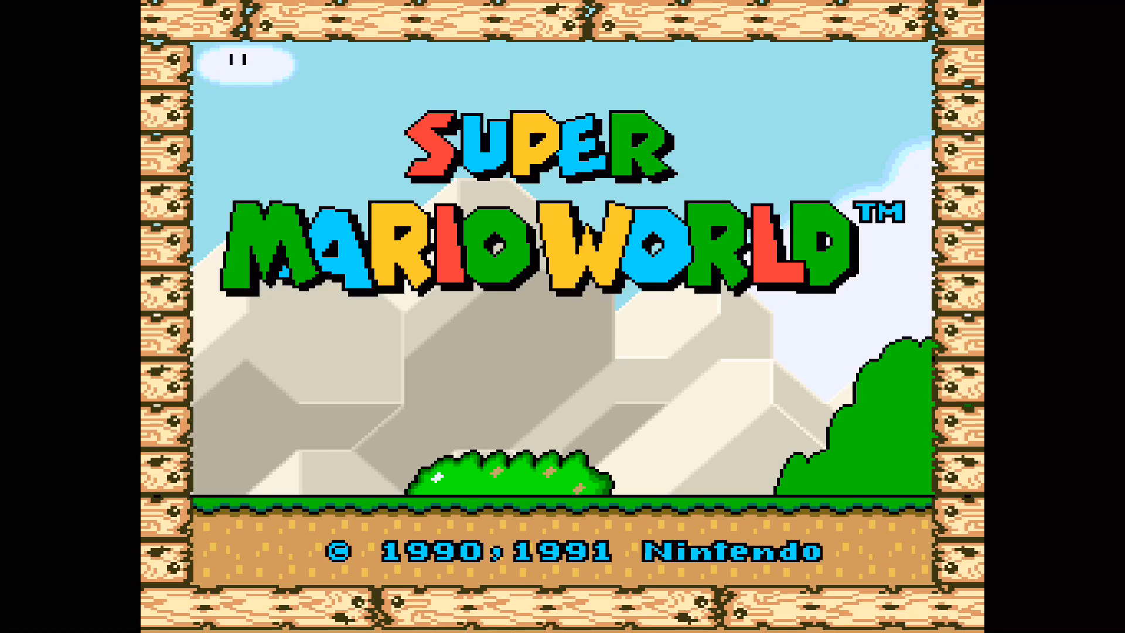